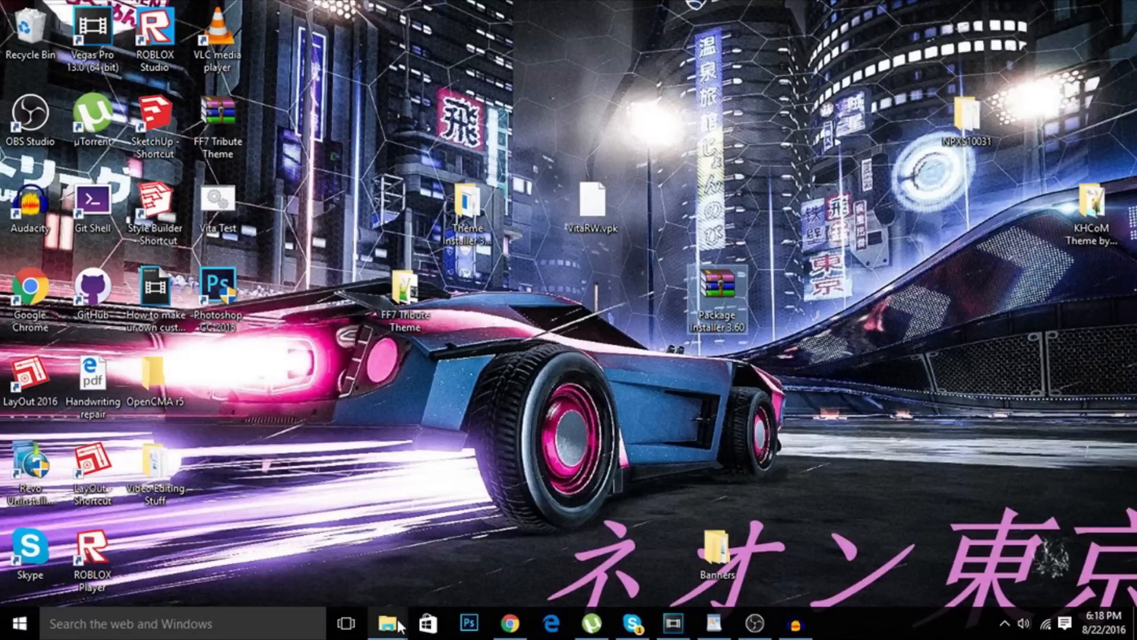
- Browse to vs0:/app on the Vita at 192.168.2.4 and locate NPXS10031
left_click(387, 624)
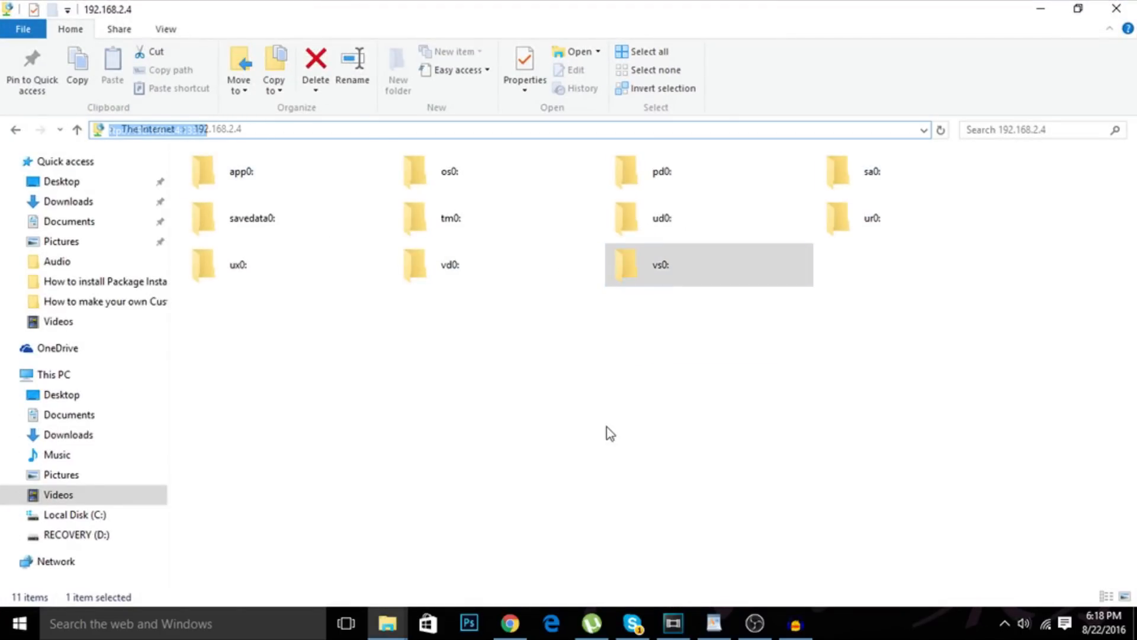
left_click(797, 290)
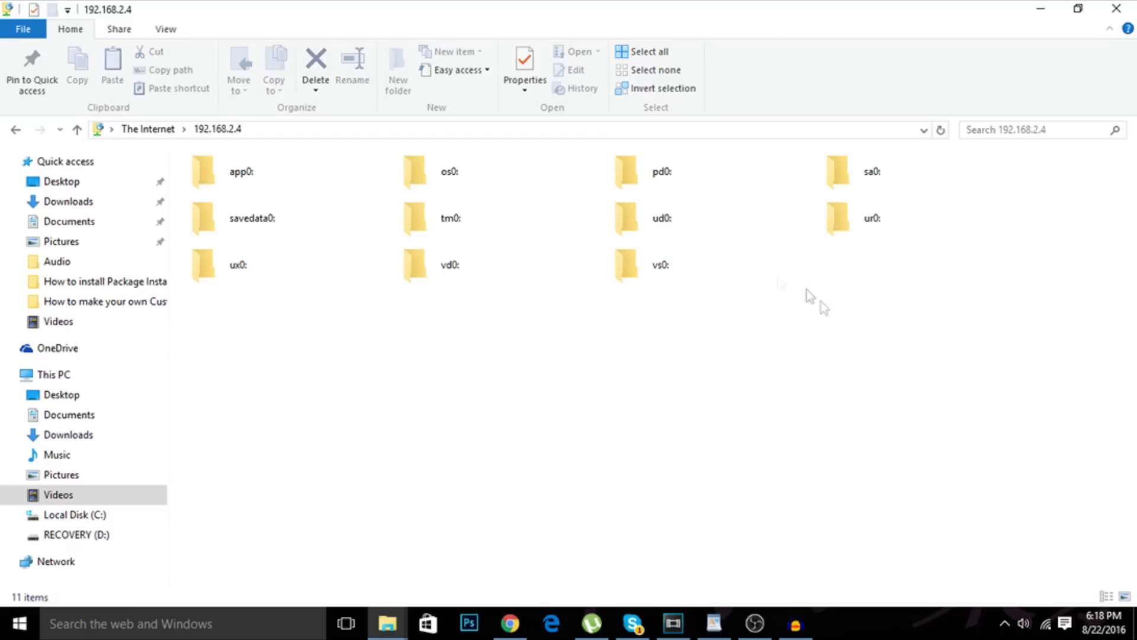
mouse_move(660, 266)
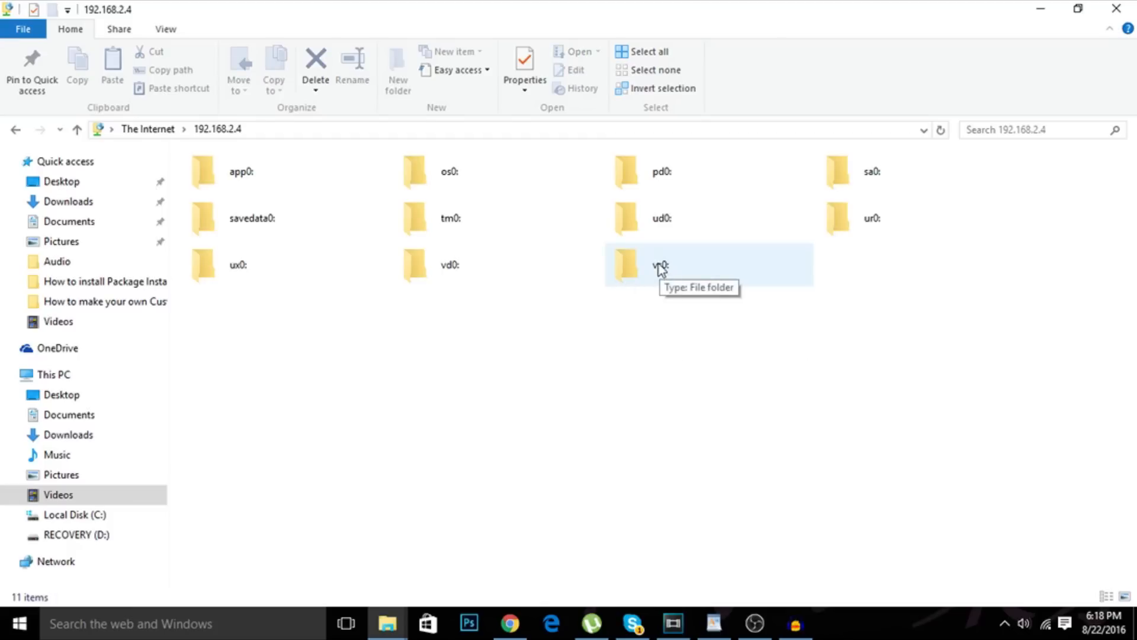
double_click(638, 264)
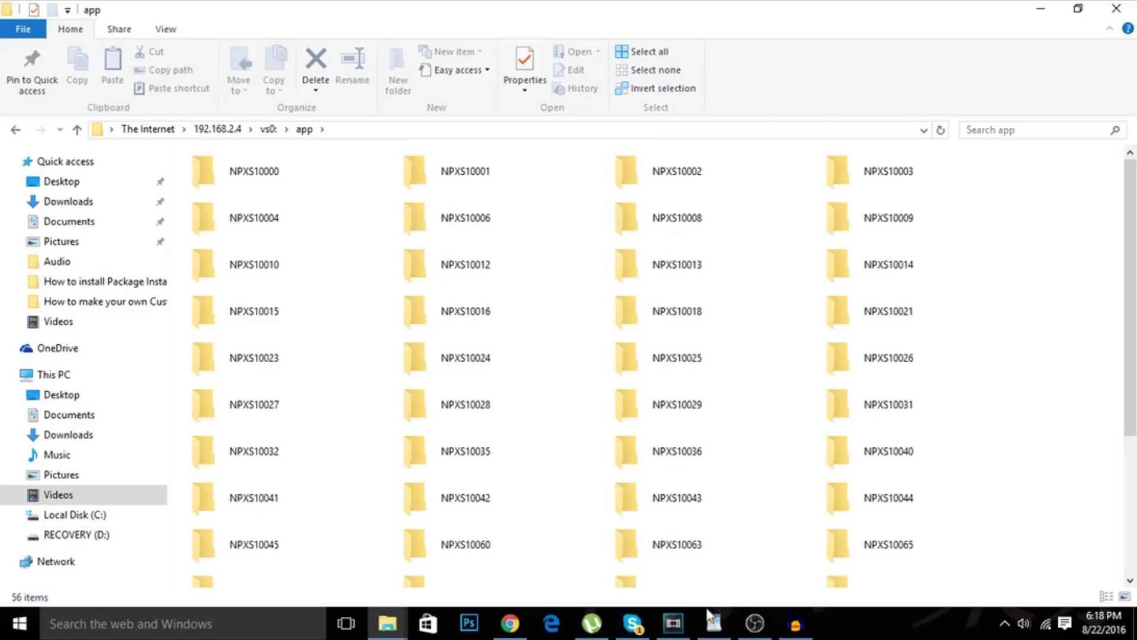
left_click(713, 622)
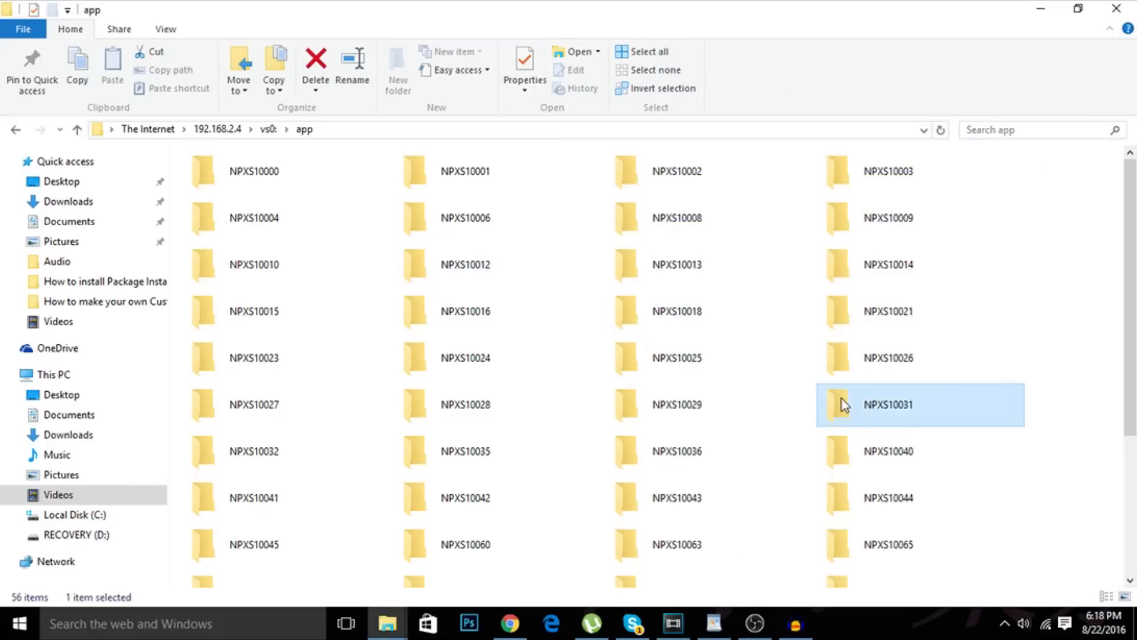
mouse_move(727, 616)
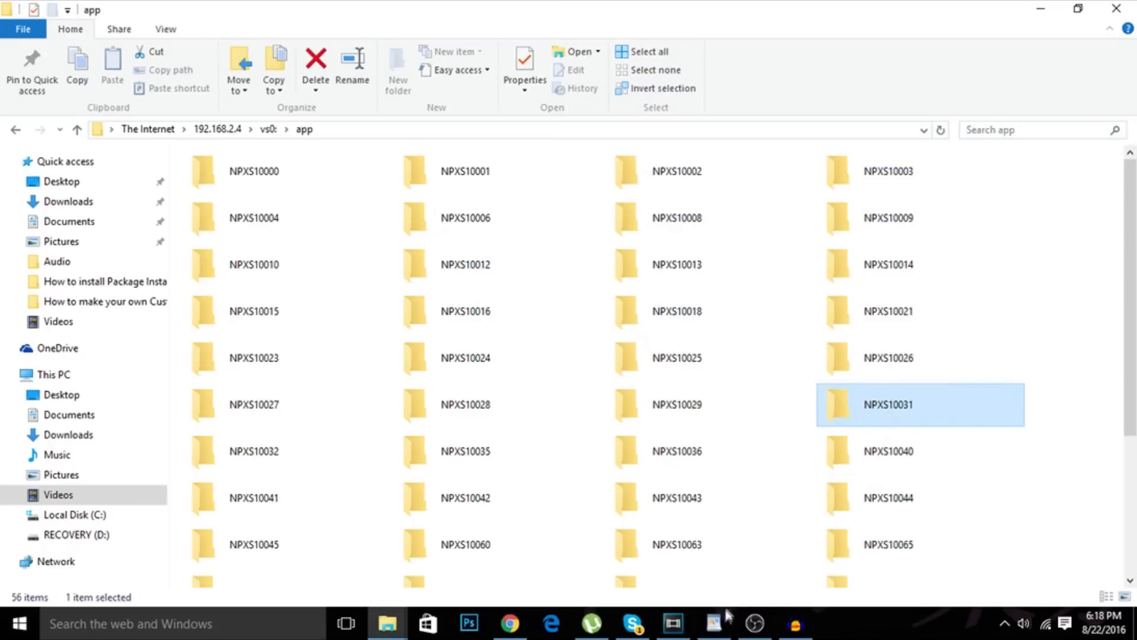
left_click(715, 623)
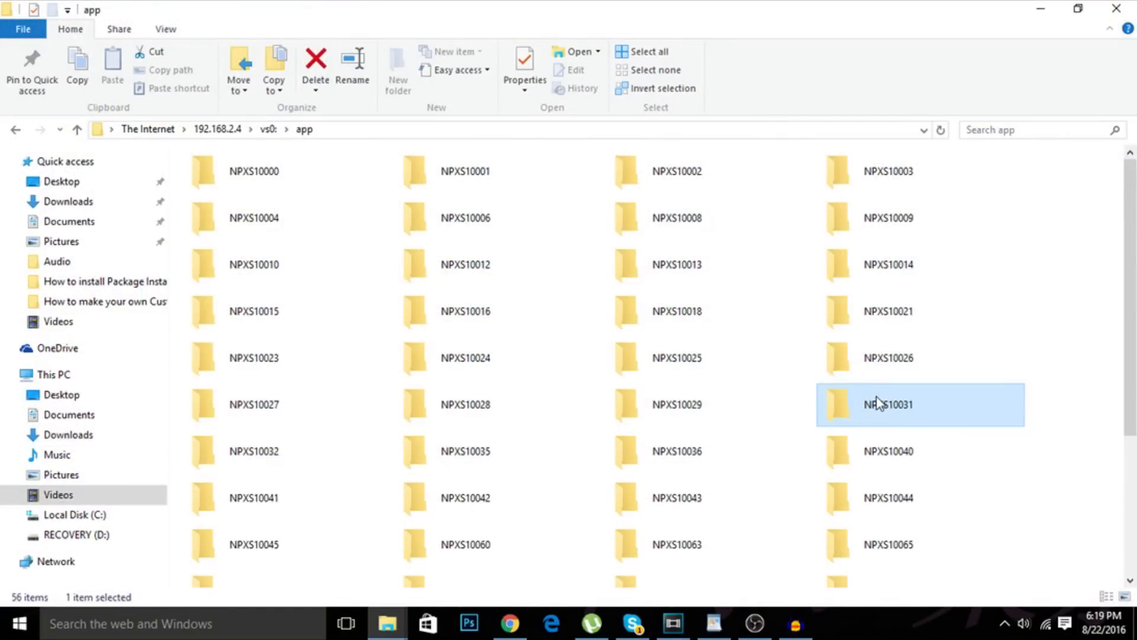
left_click(316, 66)
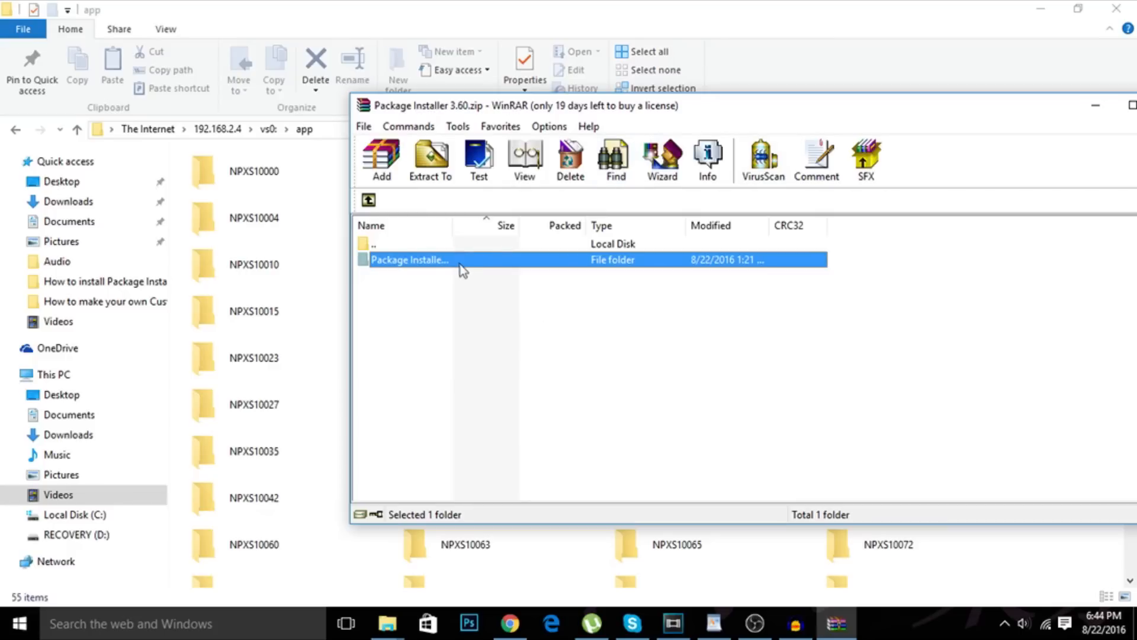
- Enter the Package Installer folder in the archive, revealing NPXS10031 and VitaRW.vpk
double_click(410, 260)
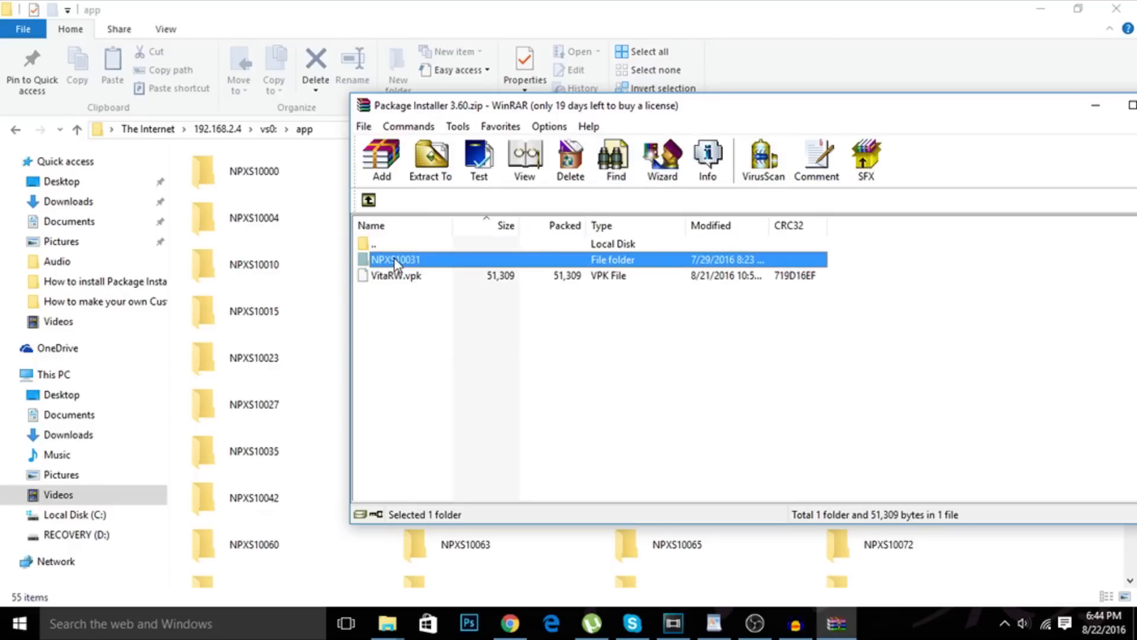
mouse_move(419, 277)
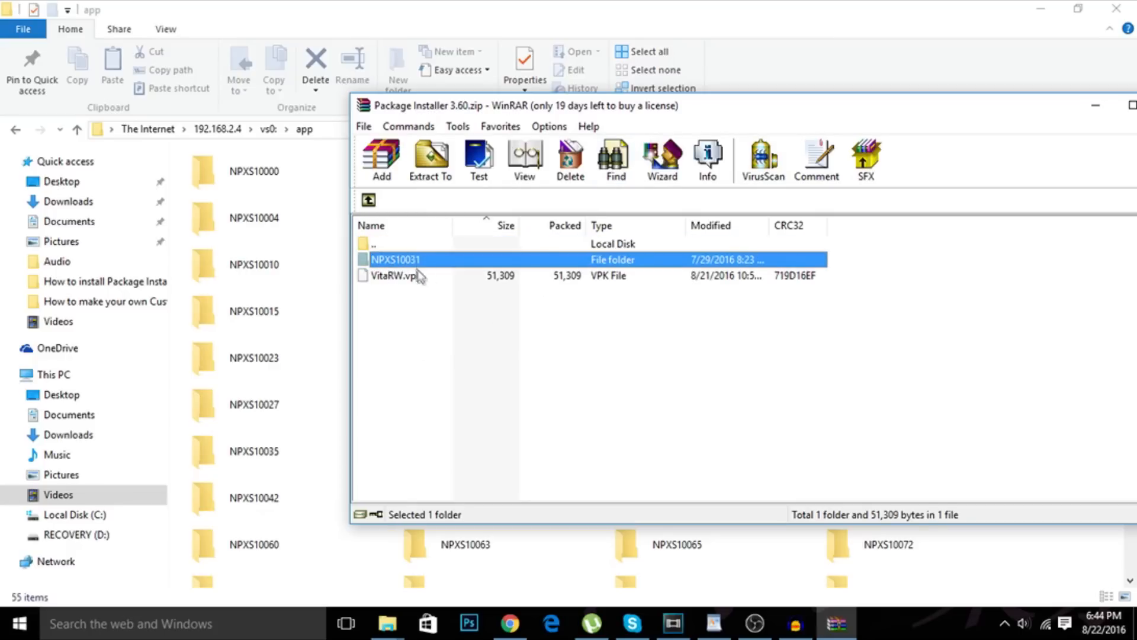
mouse_move(304, 263)
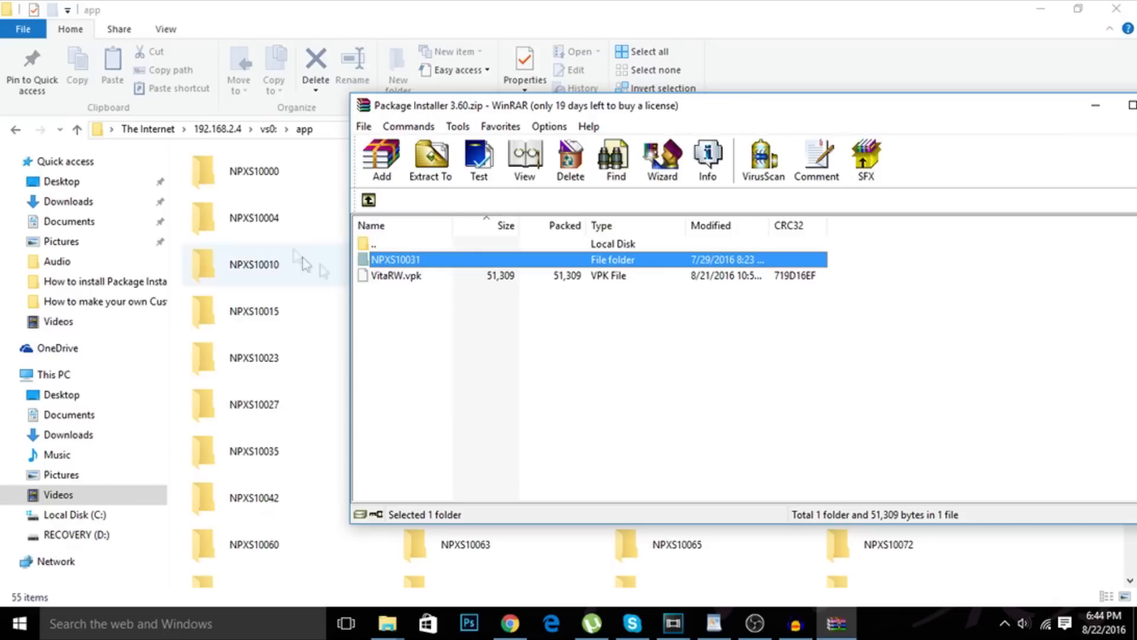
mouse_move(317, 166)
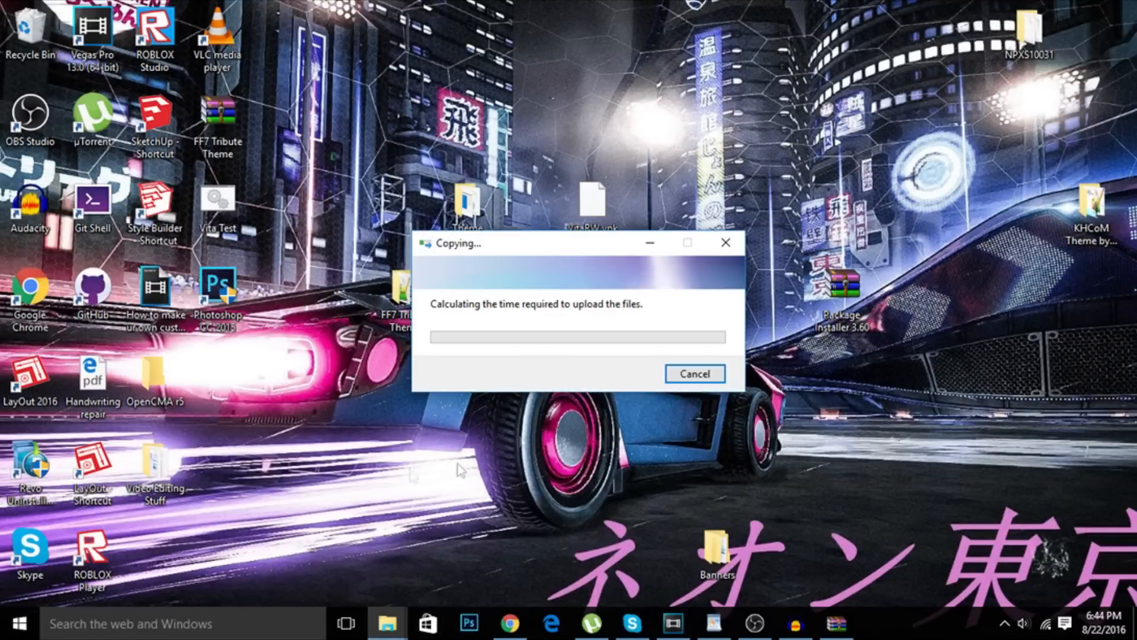
mouse_move(637, 396)
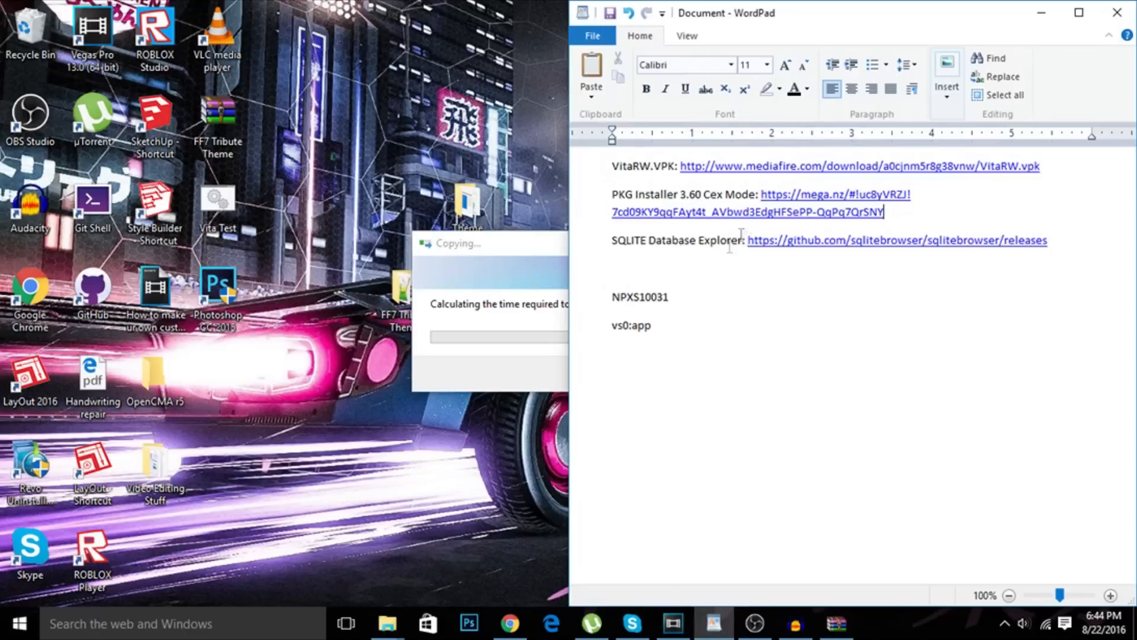
- Follow the sqlitebrowser releases link and reach the 3.8.0 downloads list
left_click(896, 241)
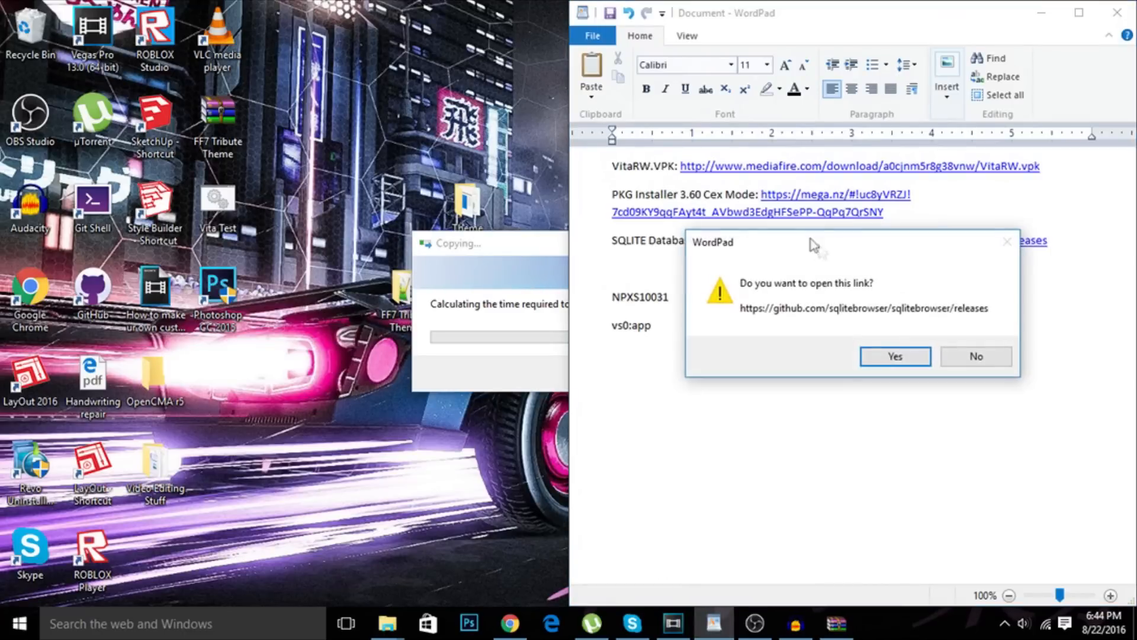
left_click(895, 356)
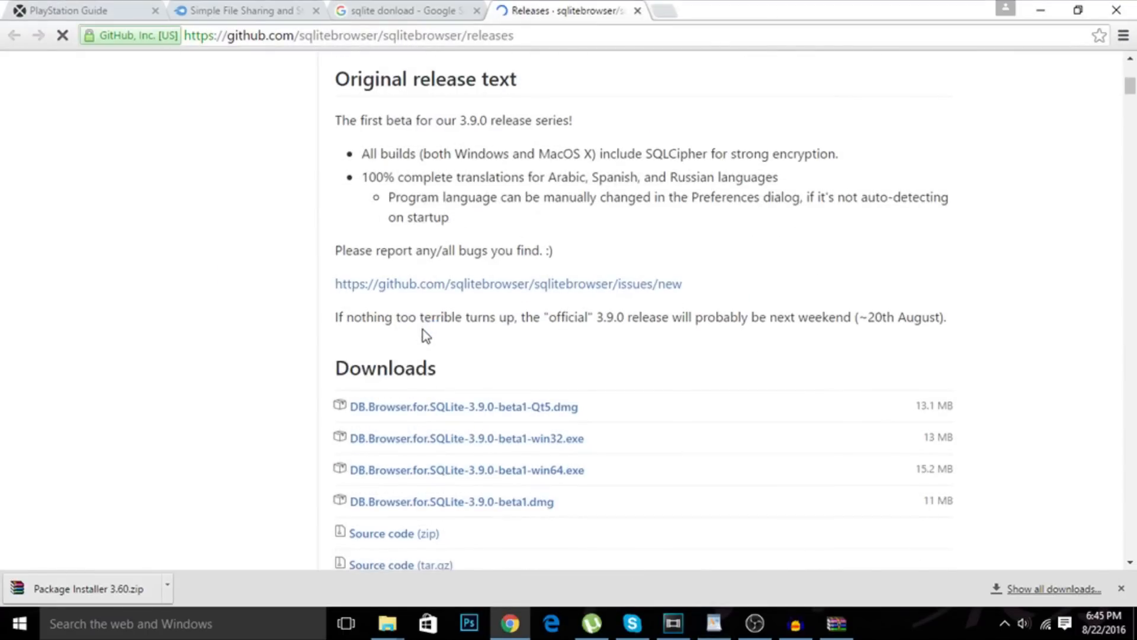
scroll("down", 3)
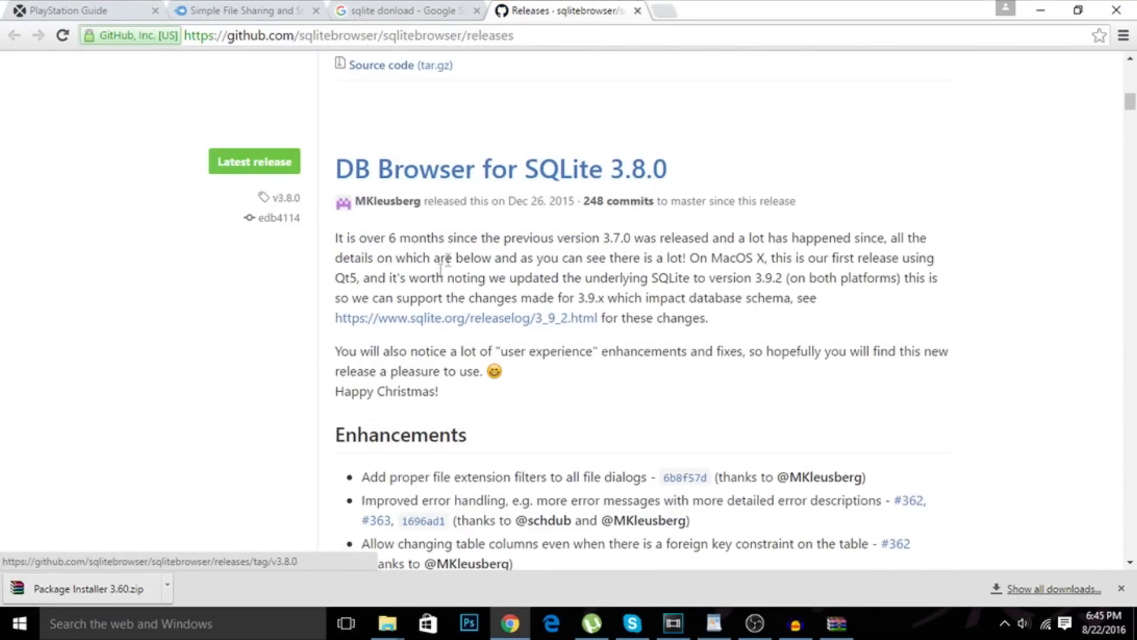
scroll("down", 3)
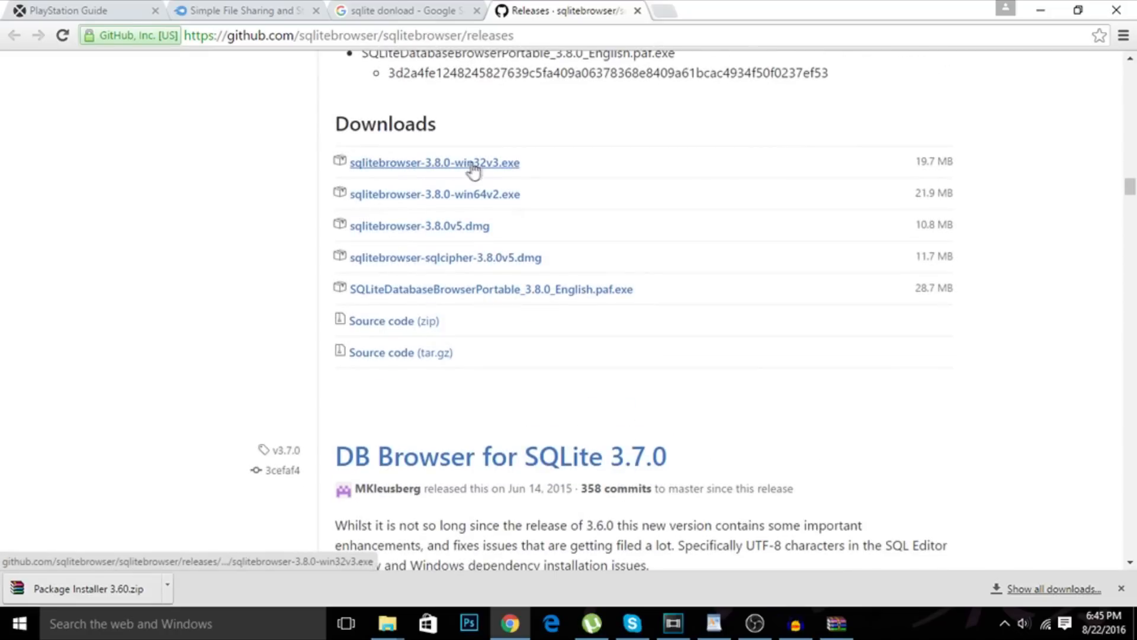
mouse_move(656, 601)
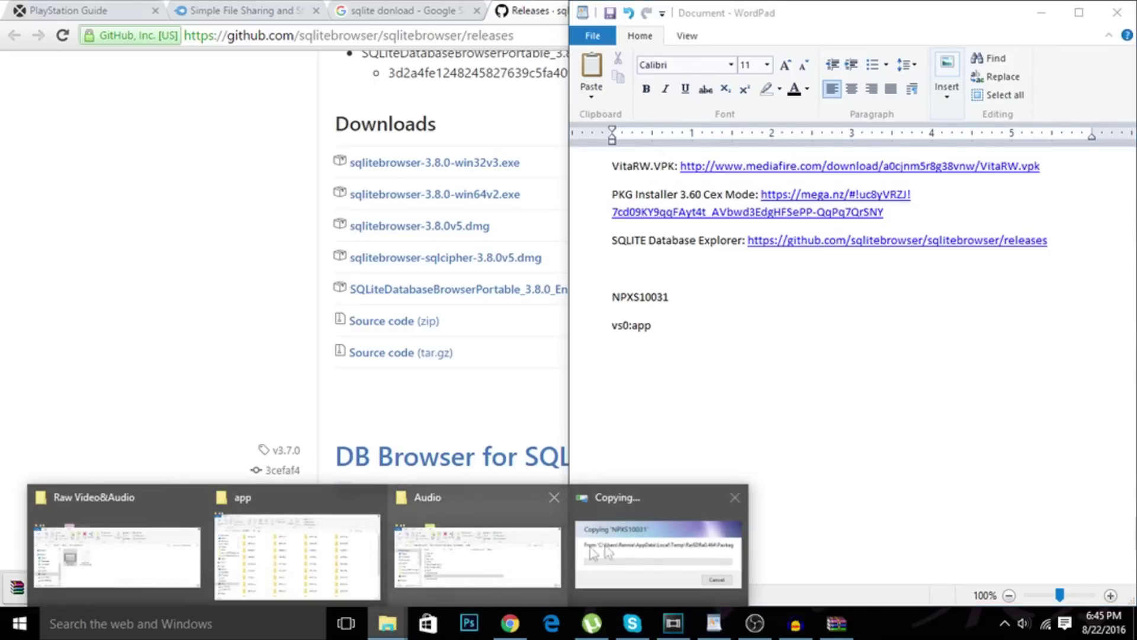
- Refresh vs0:/app so it lists 56 items including the uploaded NPXS10031
left_click(658, 551)
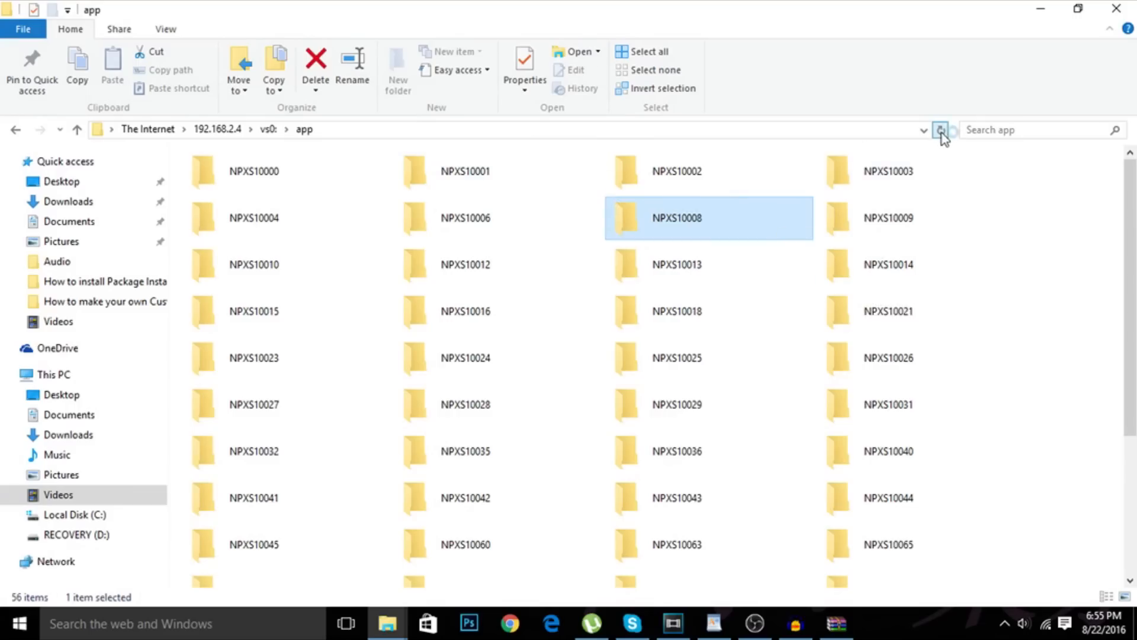
left_click(940, 130)
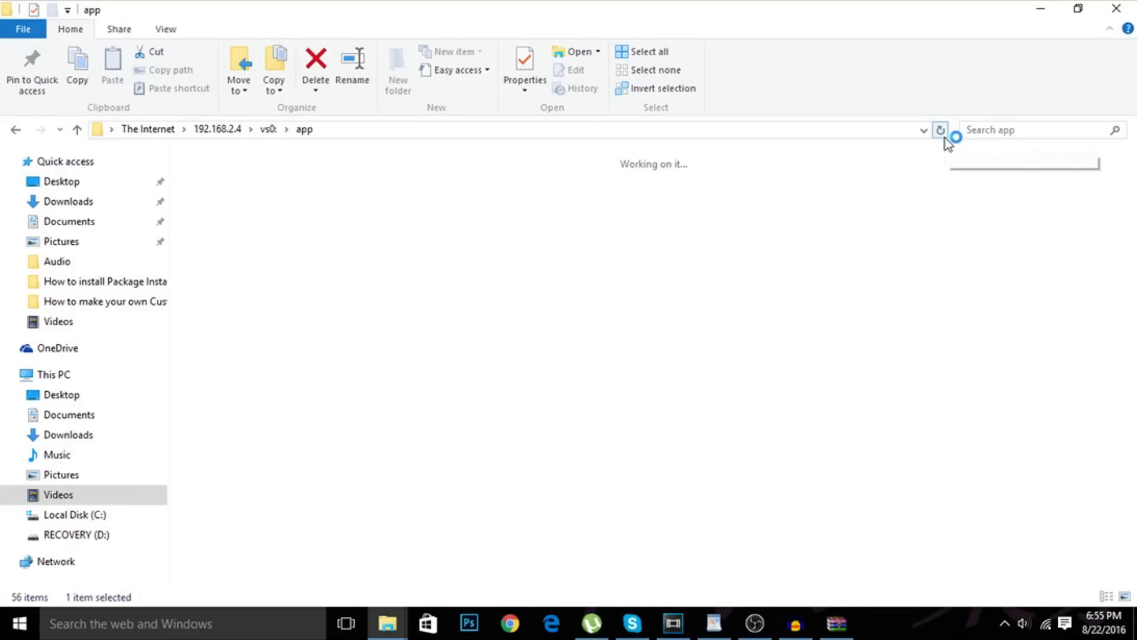
mouse_move(942, 131)
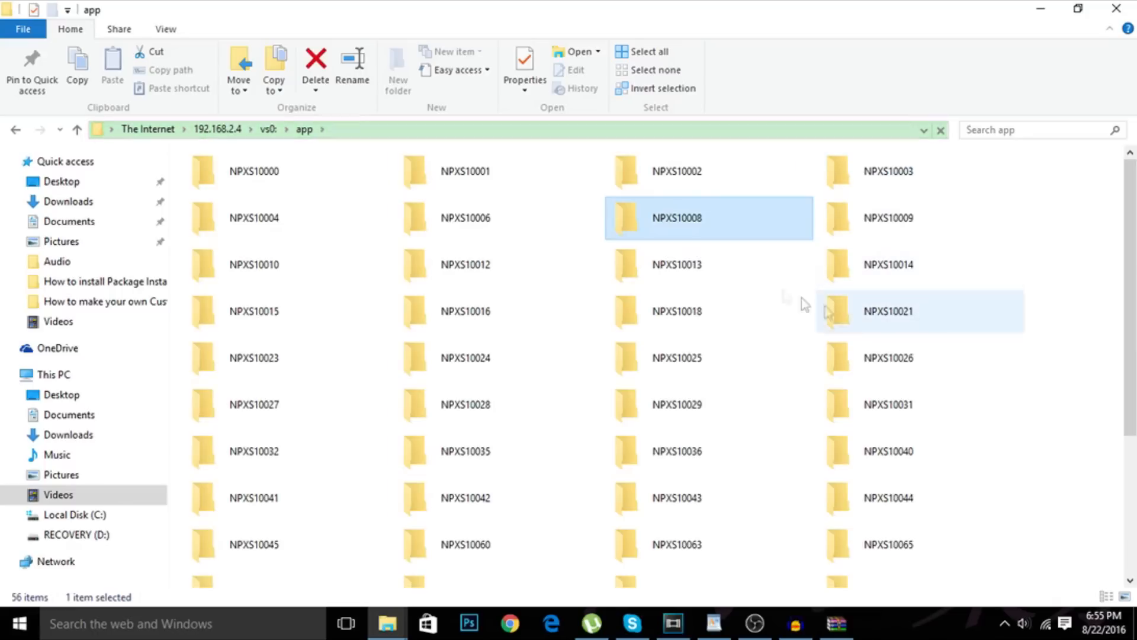
left_click(919, 404)
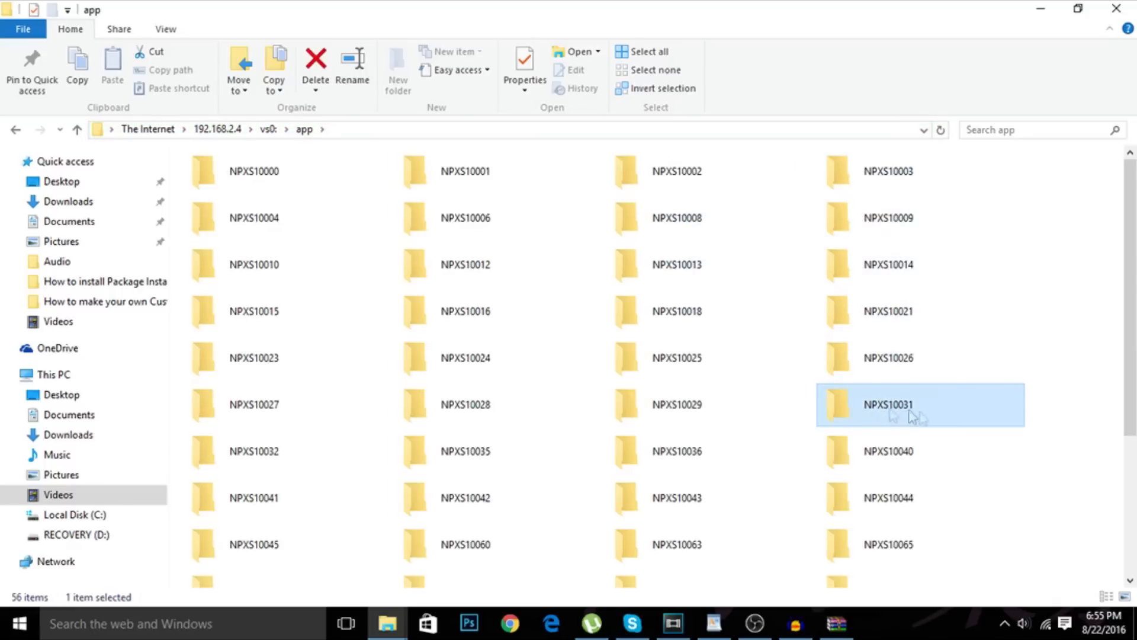
mouse_move(709, 310)
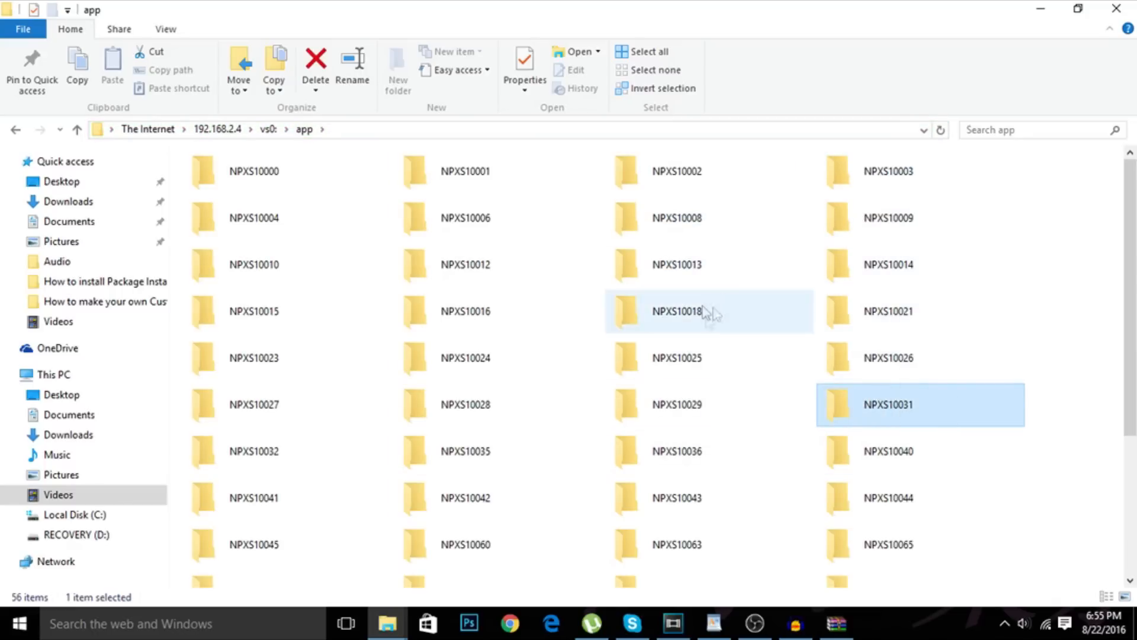
mouse_move(263, 7)
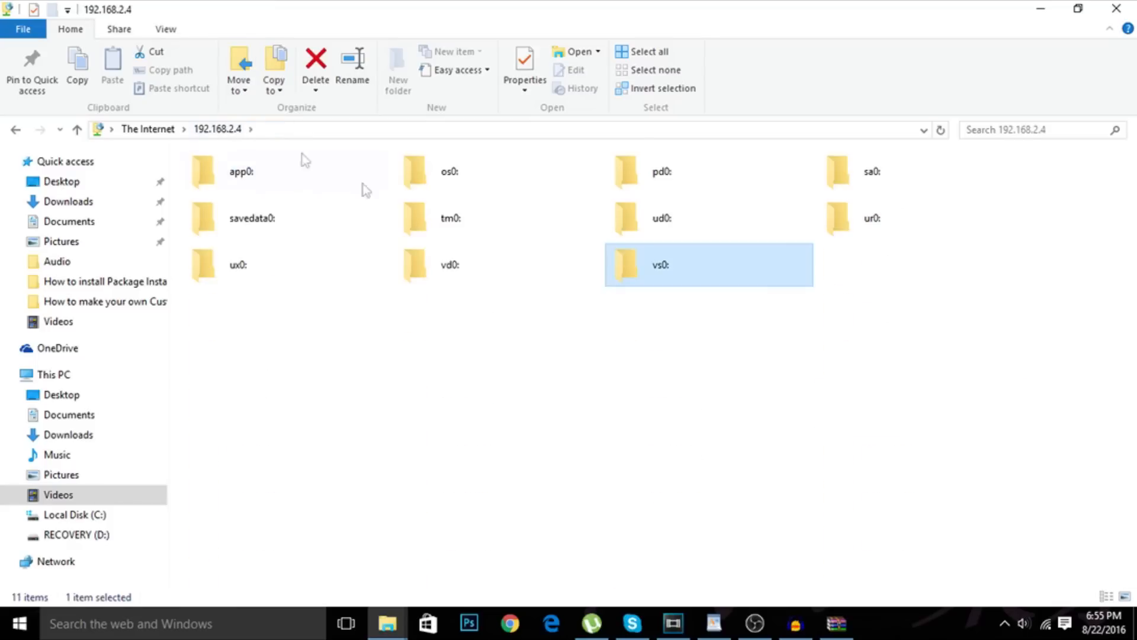
mouse_move(393, 328)
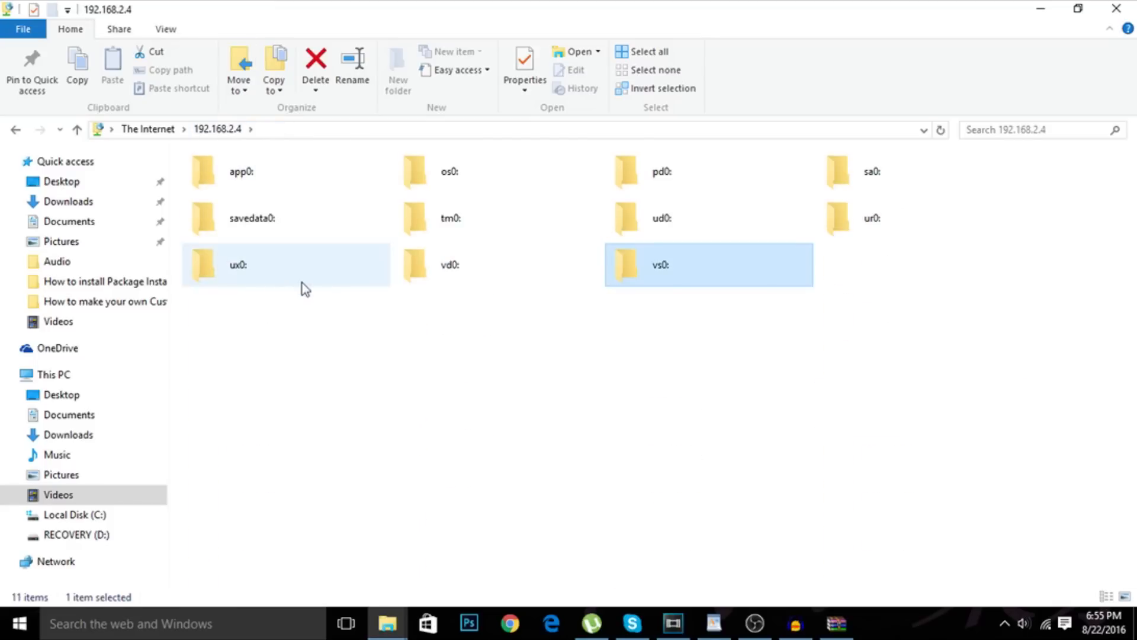
mouse_move(841, 222)
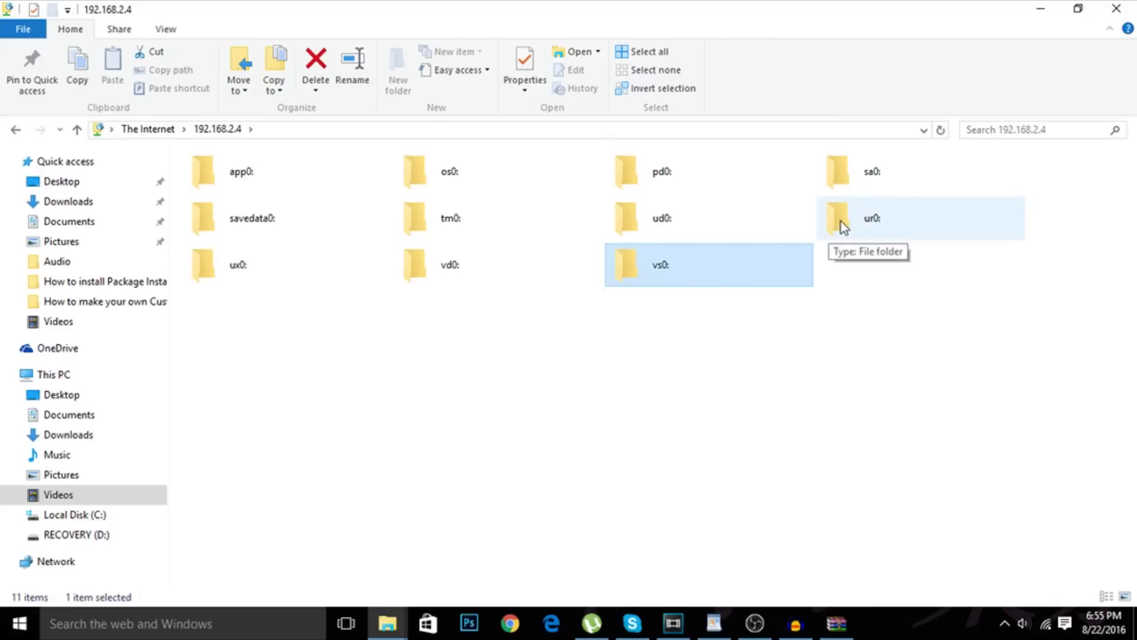
- Navigate into ur0:/shell/db on the Vita where app.db lives
double_click(871, 218)
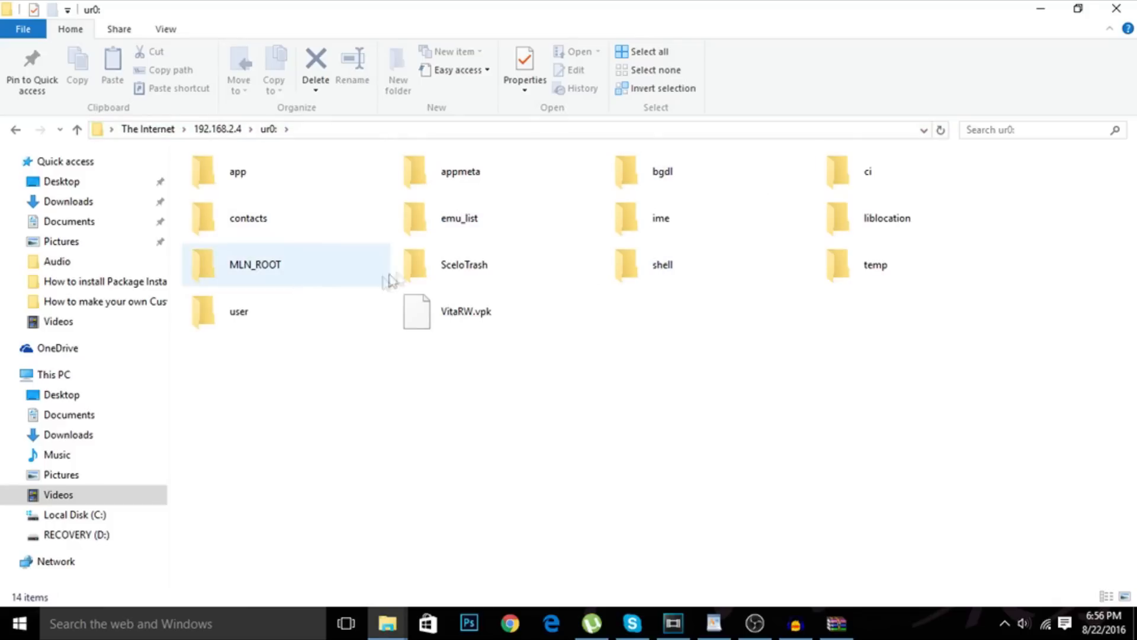
mouse_move(360, 211)
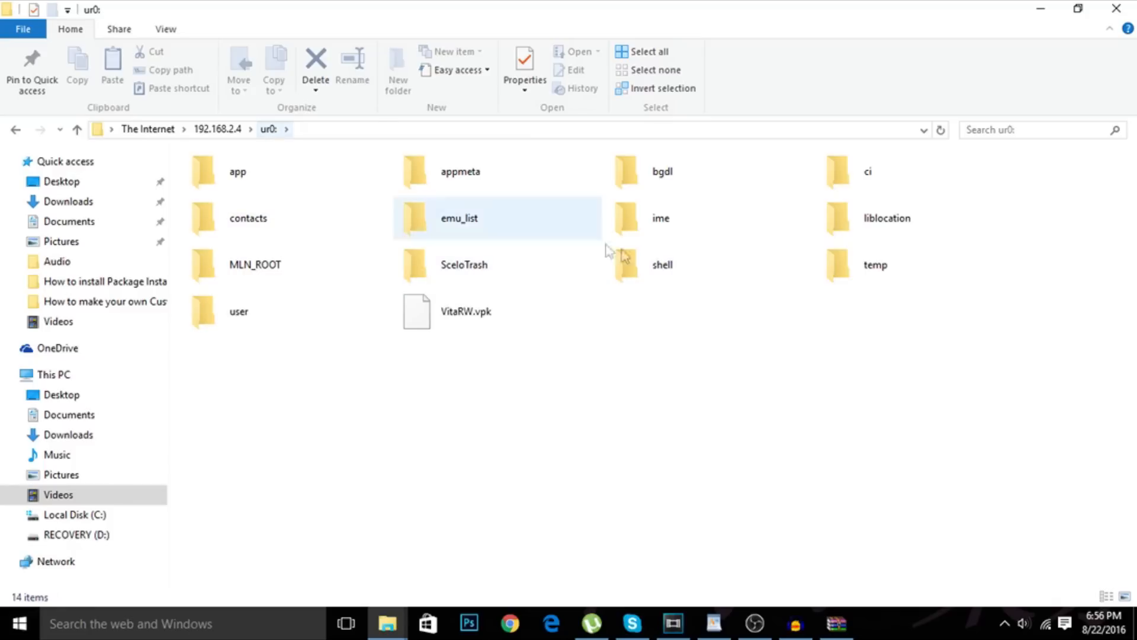
double_click(641, 264)
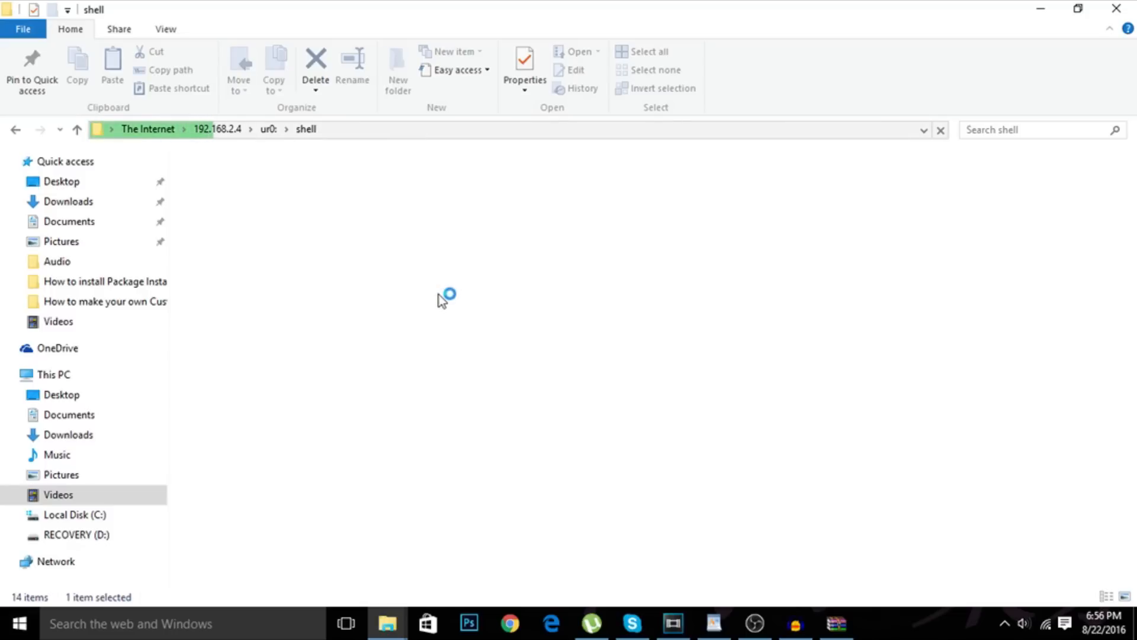
mouse_move(473, 293)
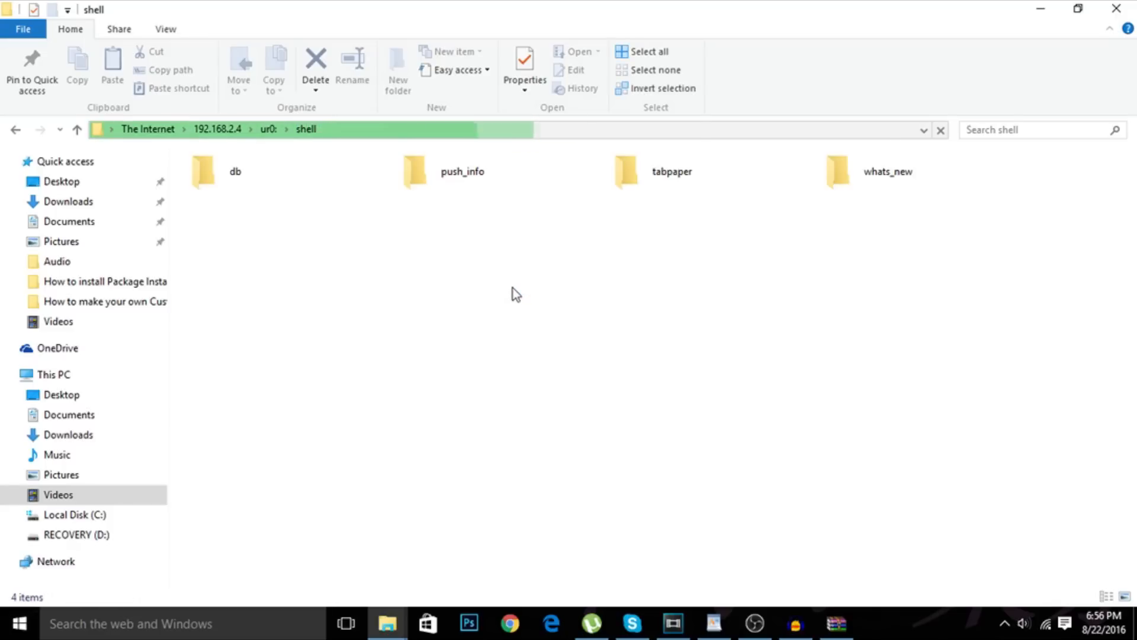
double_click(204, 171)
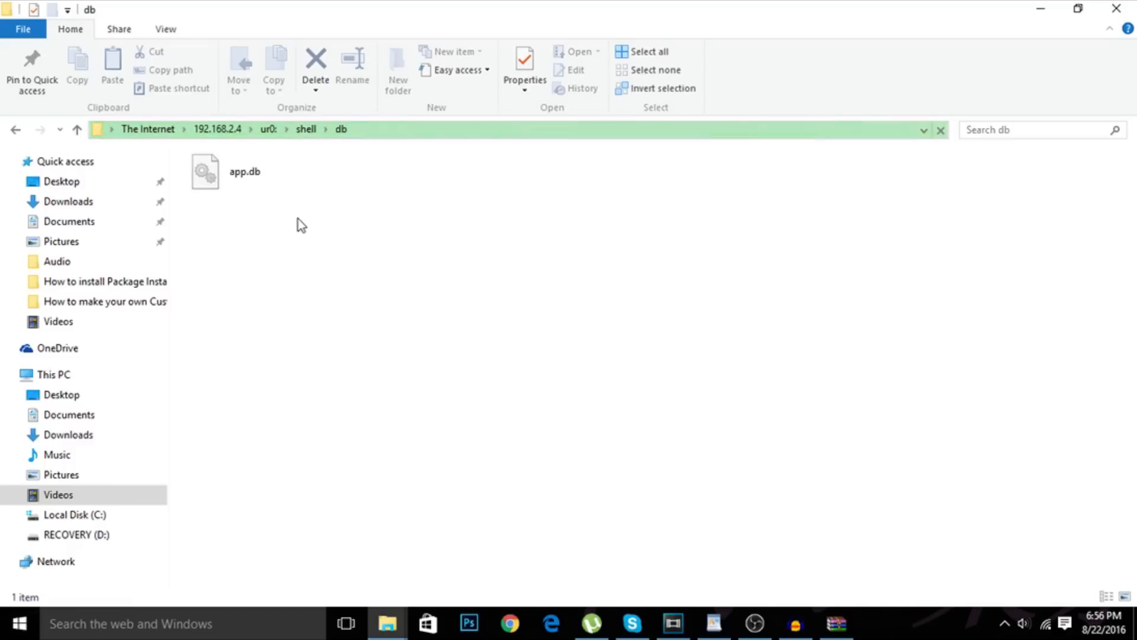
- Copy app.db to the desktop and launch DB Browser for SQLite via a 'sqlite' search
left_click(244, 170)
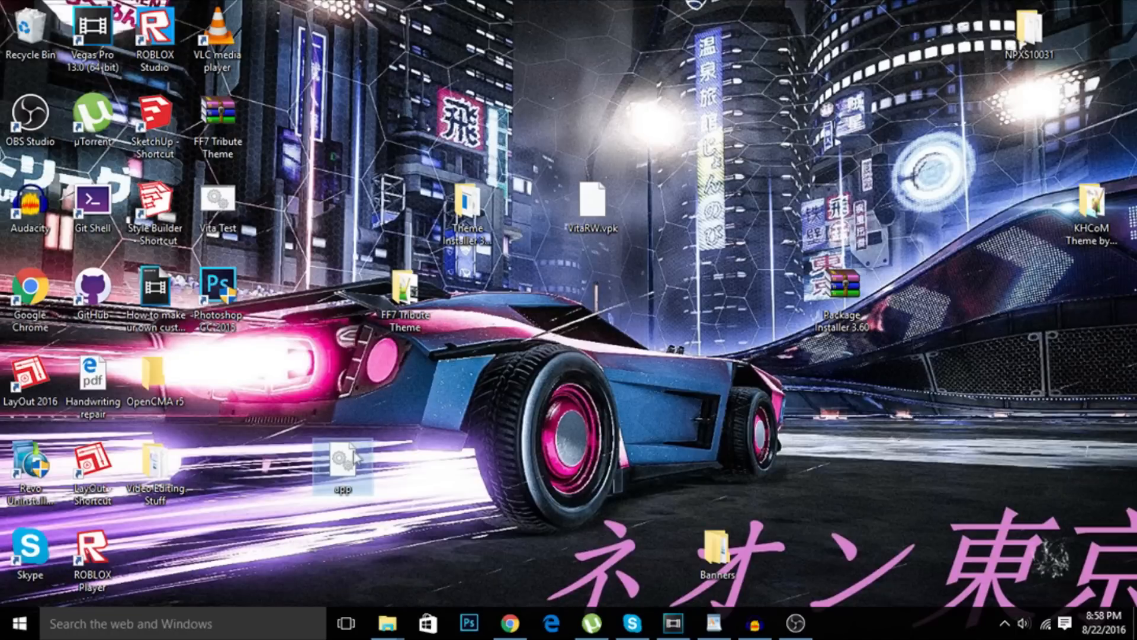
left_click(182, 623)
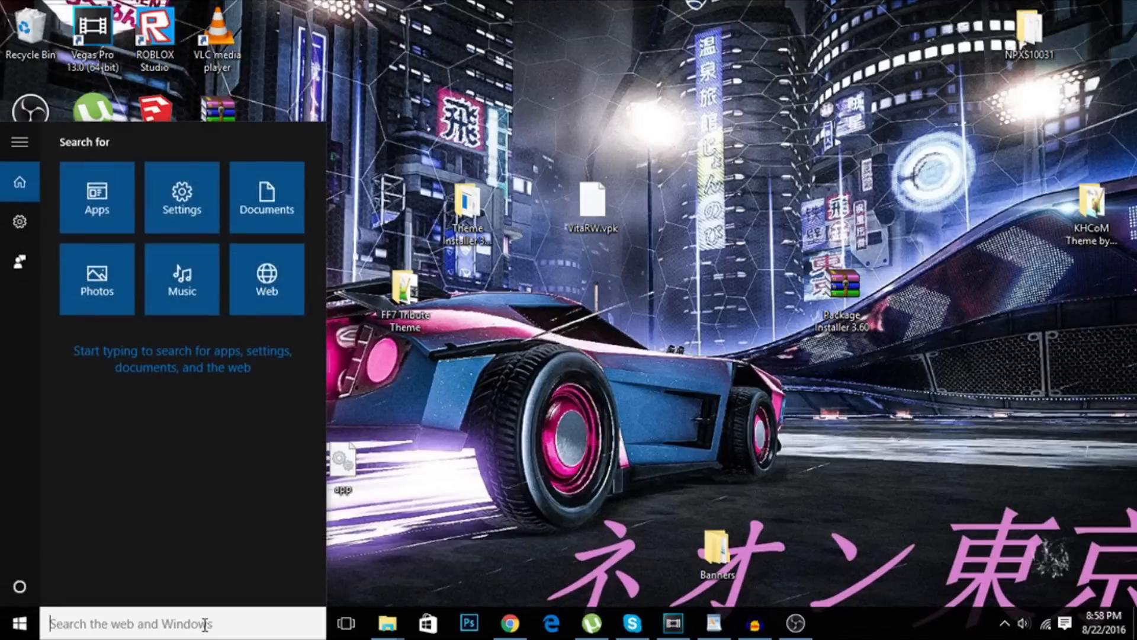
type("sqlite")
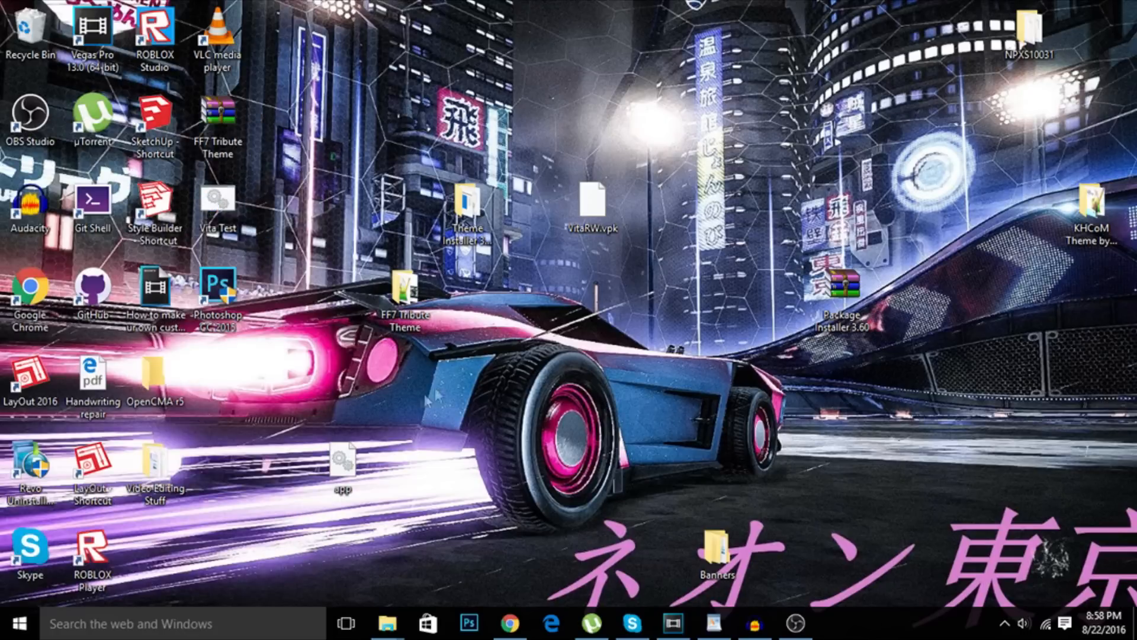
left_click(835, 623)
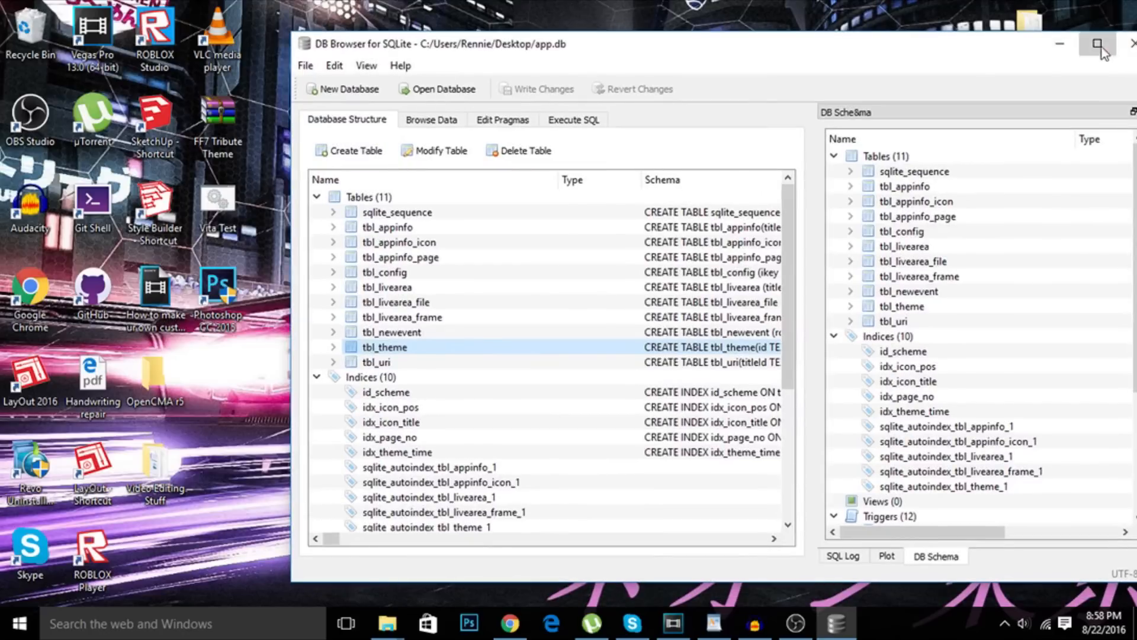
- Maximize the DB Browser window showing app.db's tables, indices and triggers
left_click(1100, 44)
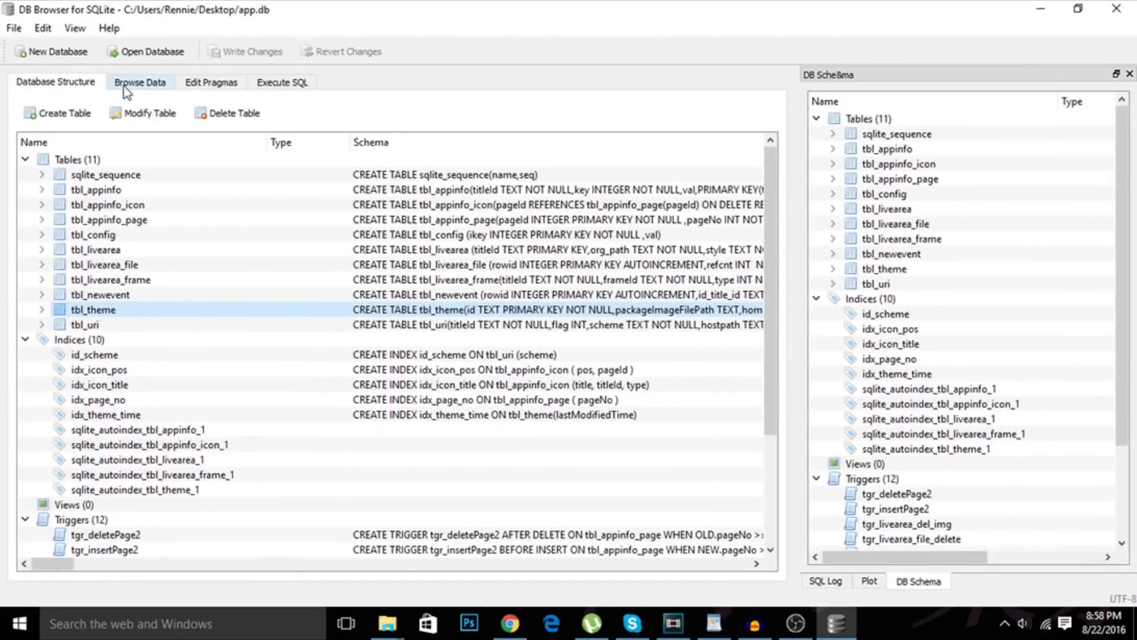
- Browse tbl_appinfo_icon records and inspect row 21's title, pageId and pos values
left_click(139, 82)
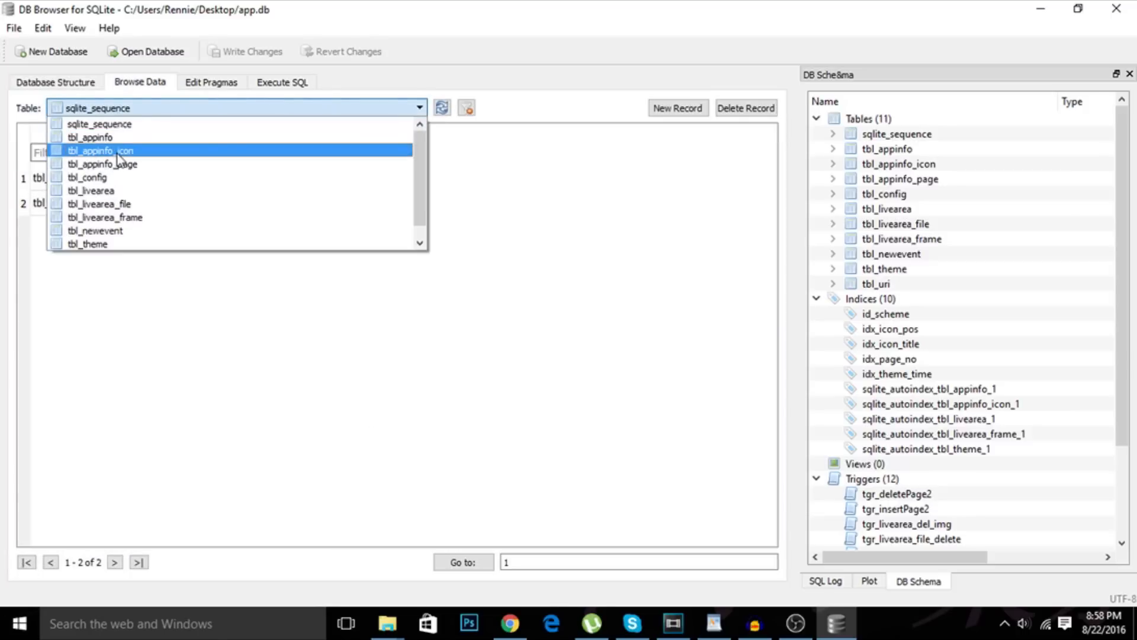
left_click(99, 150)
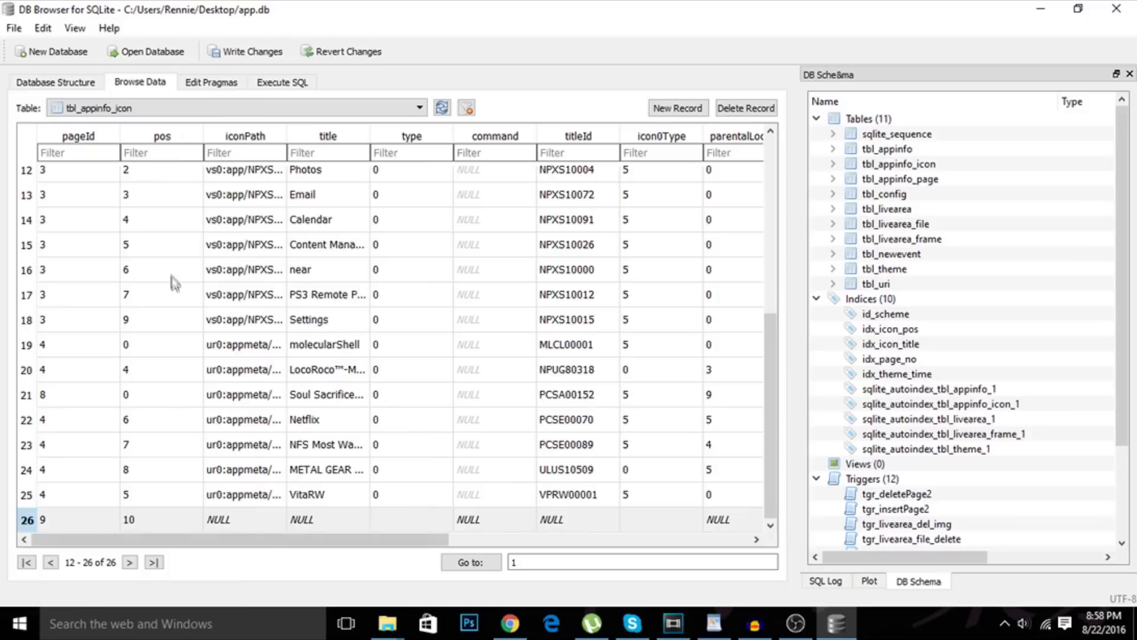
mouse_move(171, 262)
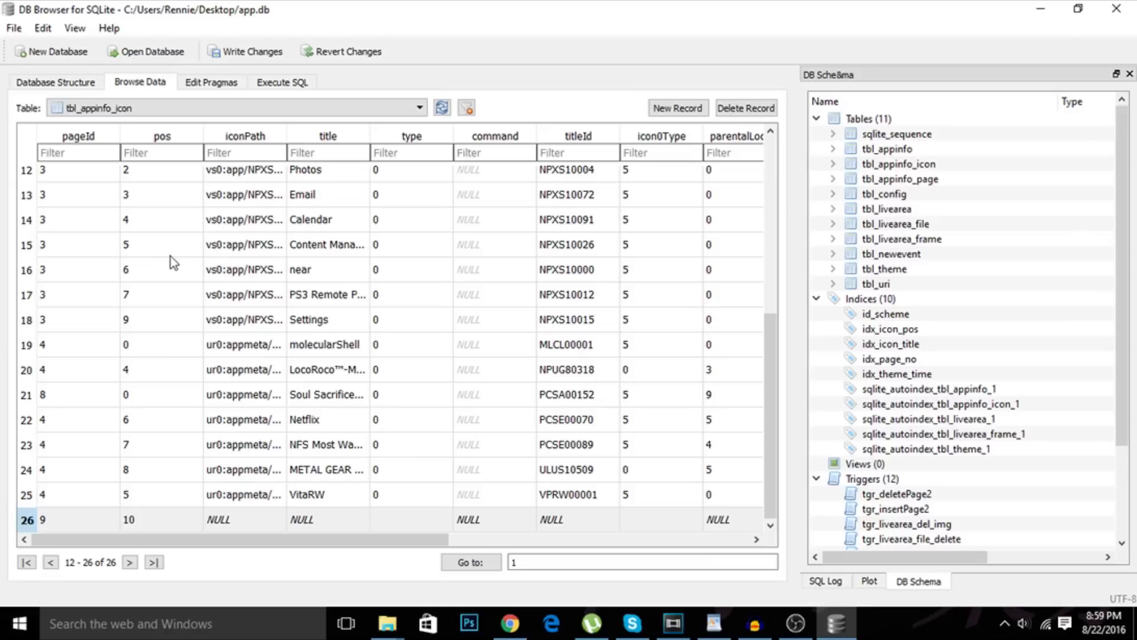
left_click(327, 393)
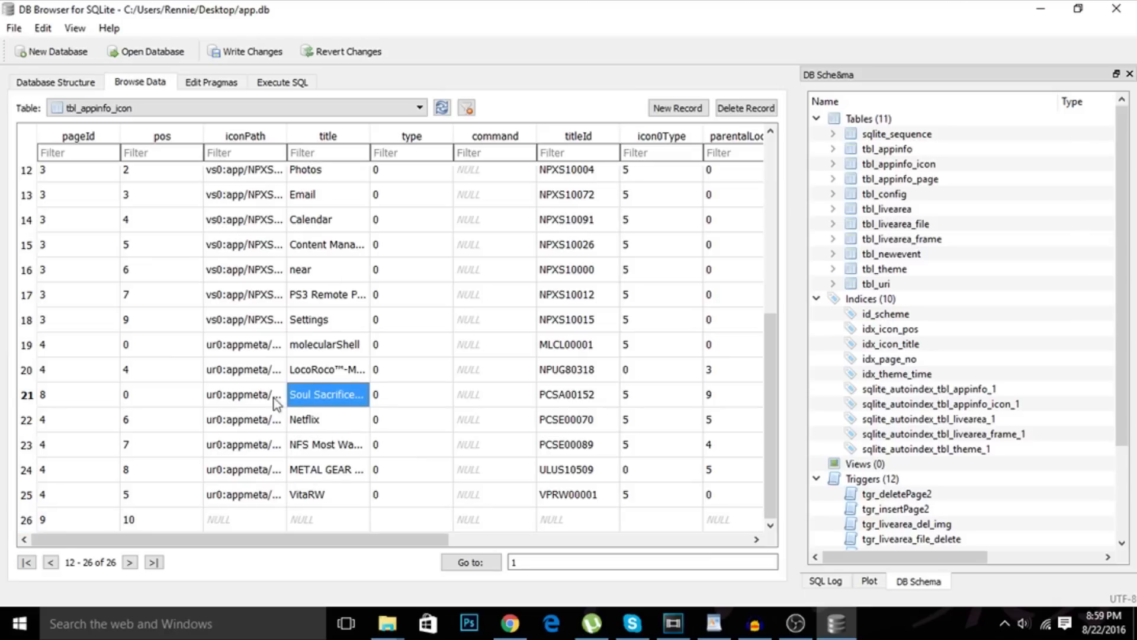
mouse_move(90, 401)
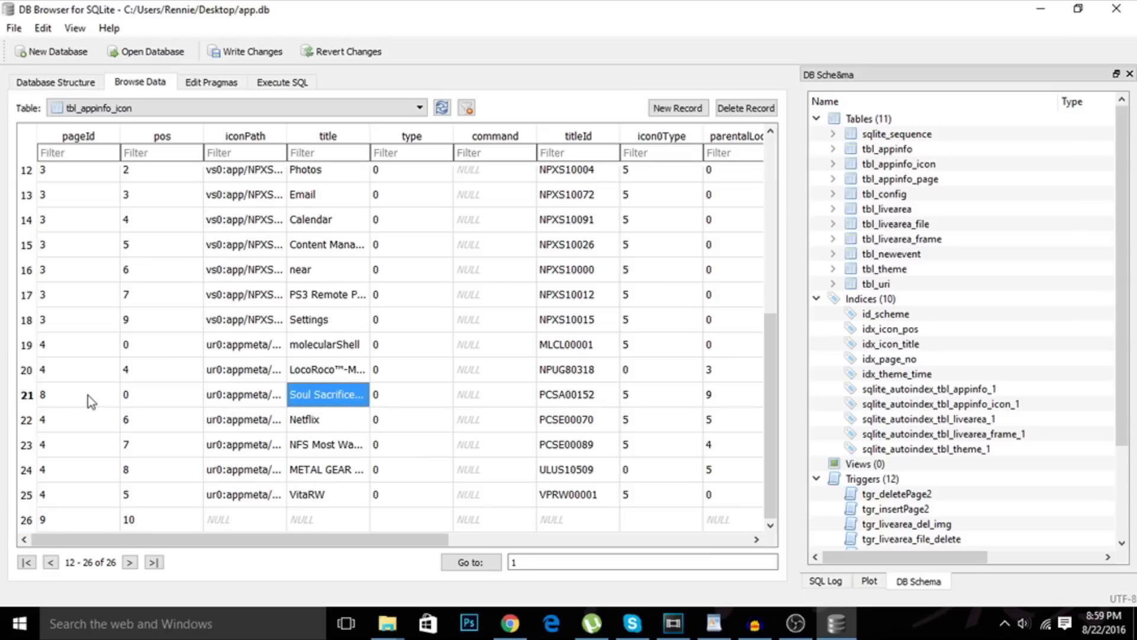
left_click(79, 393)
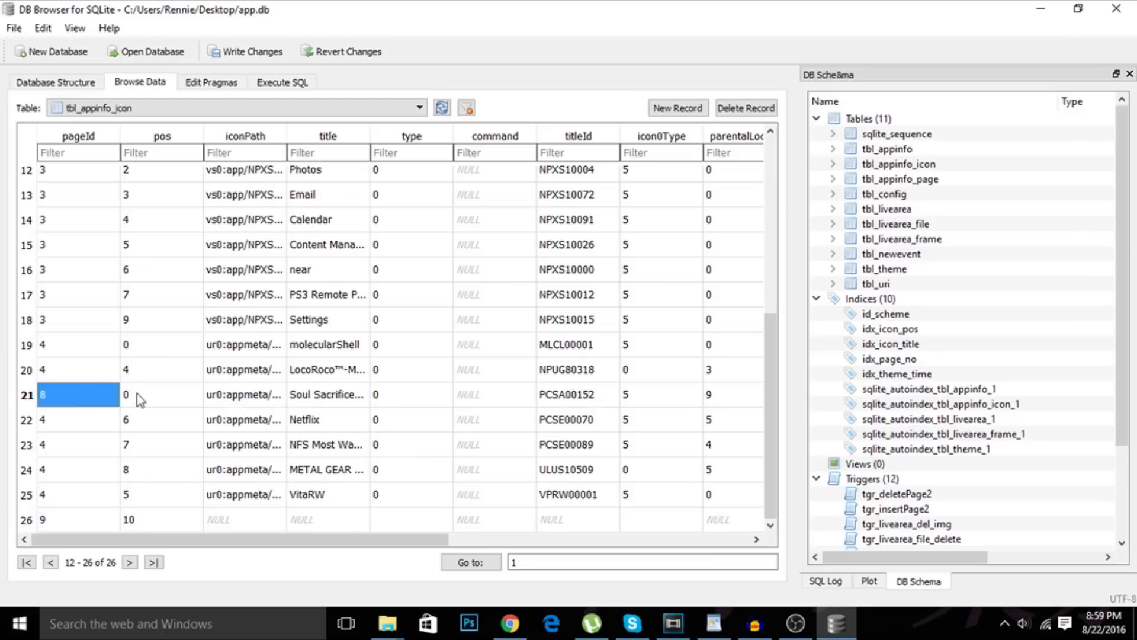
left_click(160, 394)
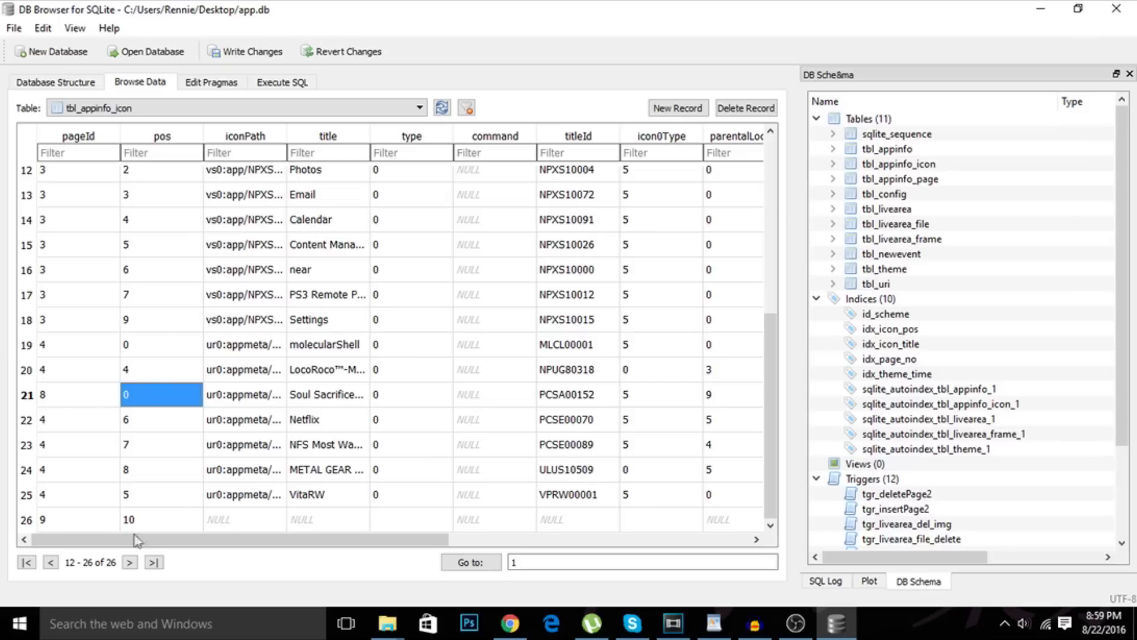
left_click(78, 393)
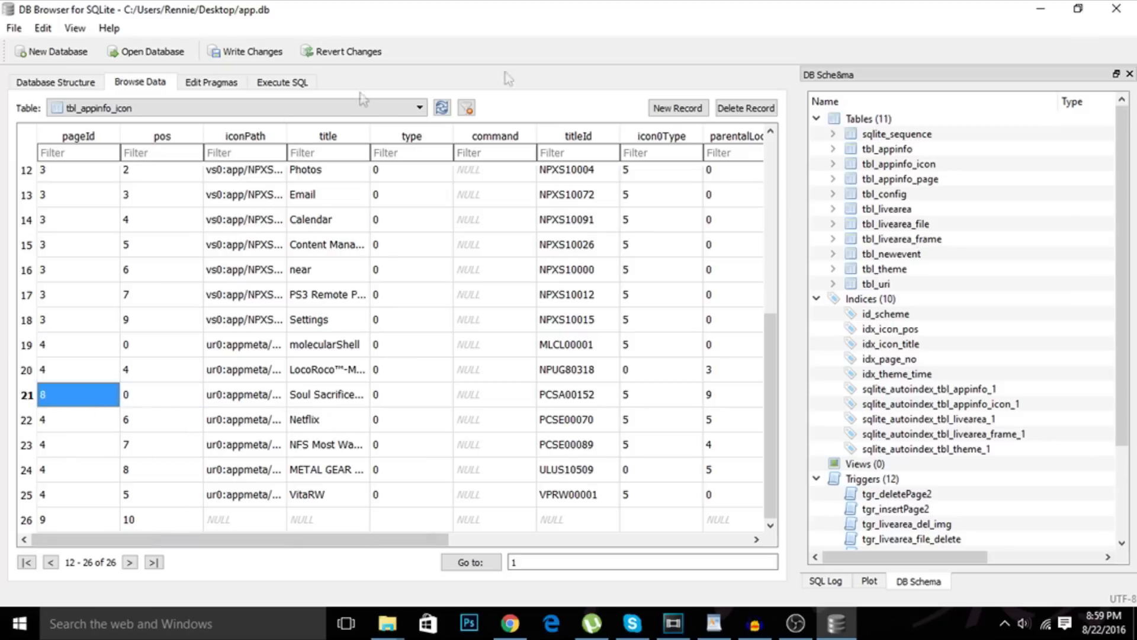
- Add a new record 26 holding pageId 9 and pos 10
left_click(676, 108)
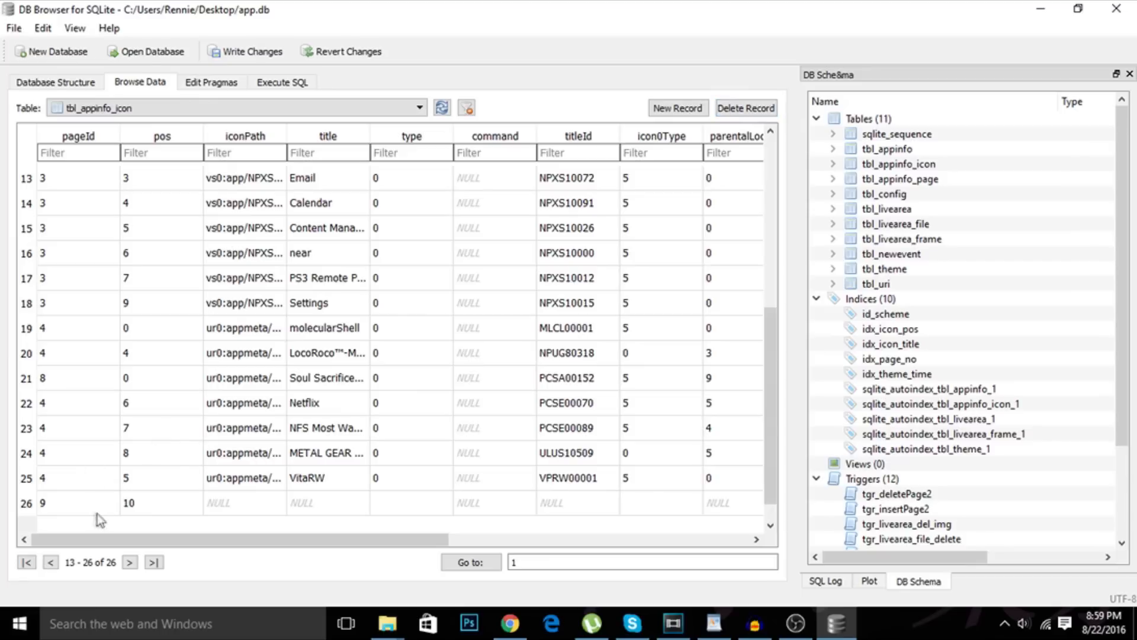
left_click(78, 502)
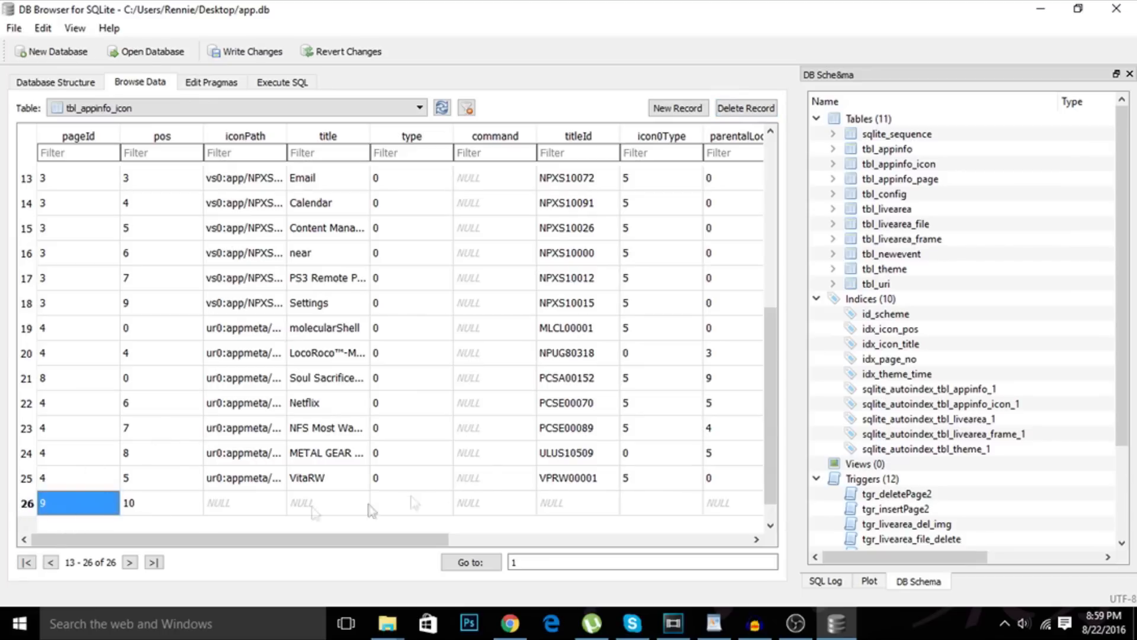
left_click(26, 561)
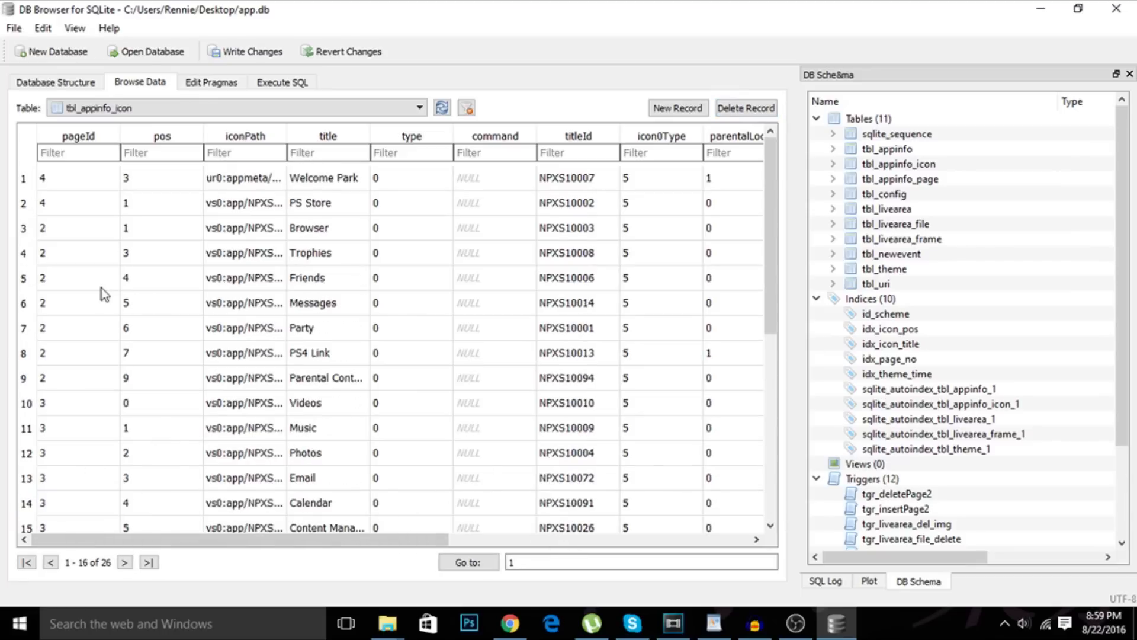
left_click(677, 108)
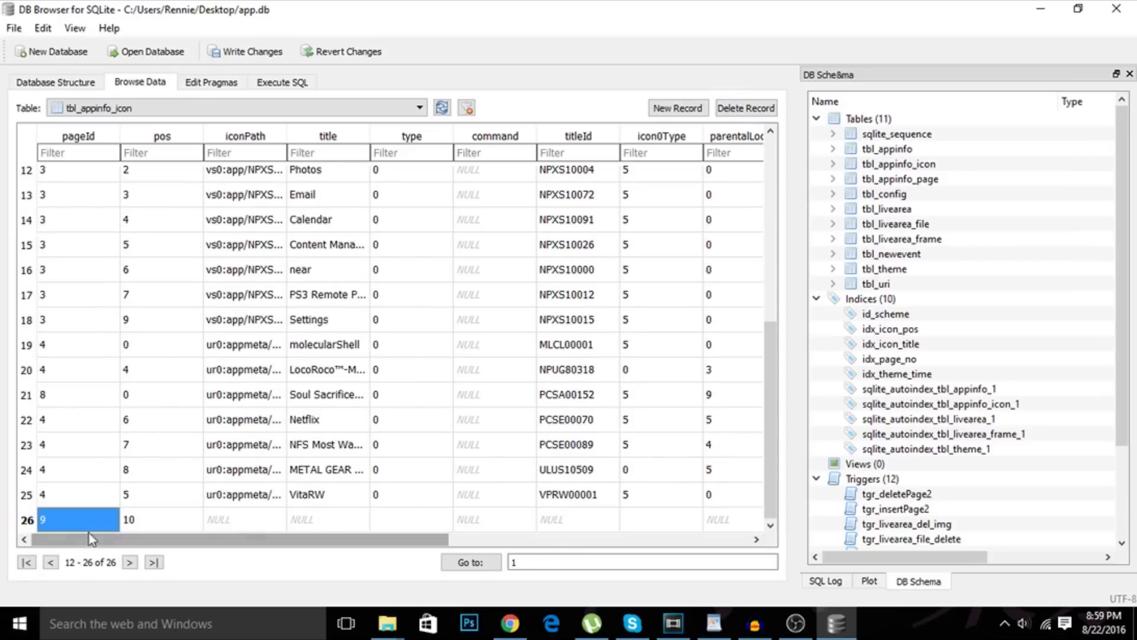
- Set row 26's pageId to 8 and pos to 2
double_click(77, 518)
type("8")
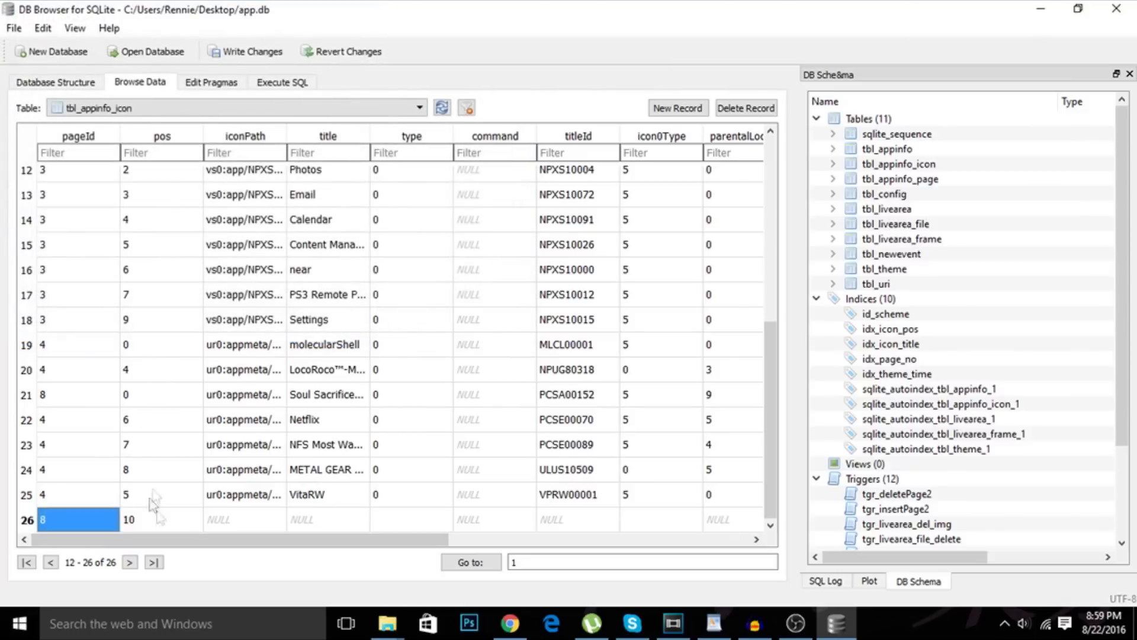
mouse_move(153, 512)
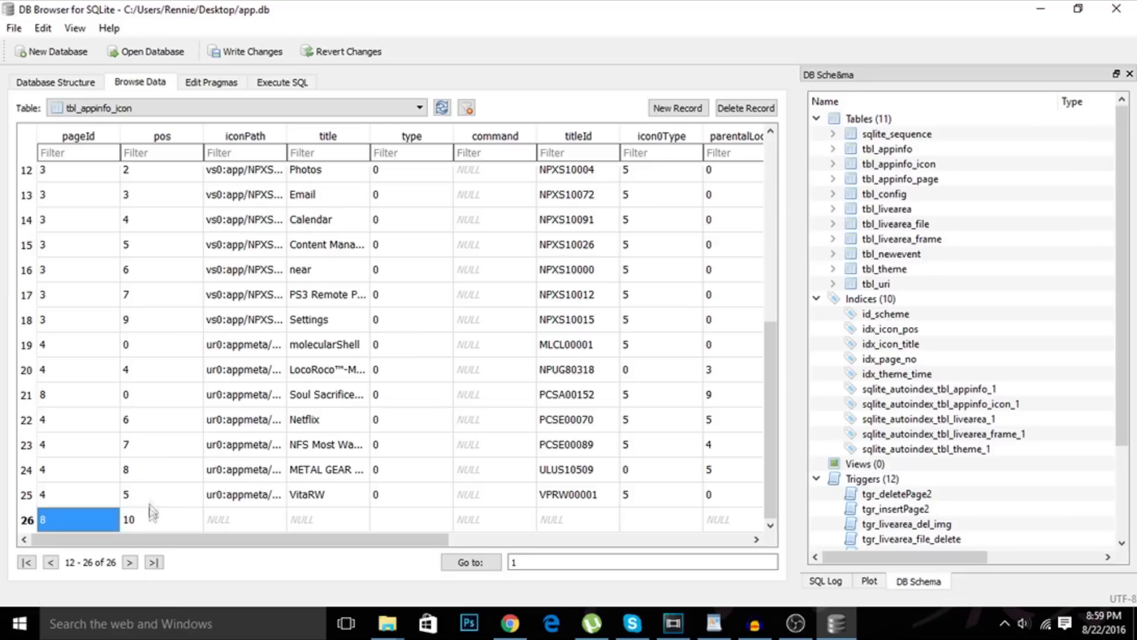
mouse_move(141, 345)
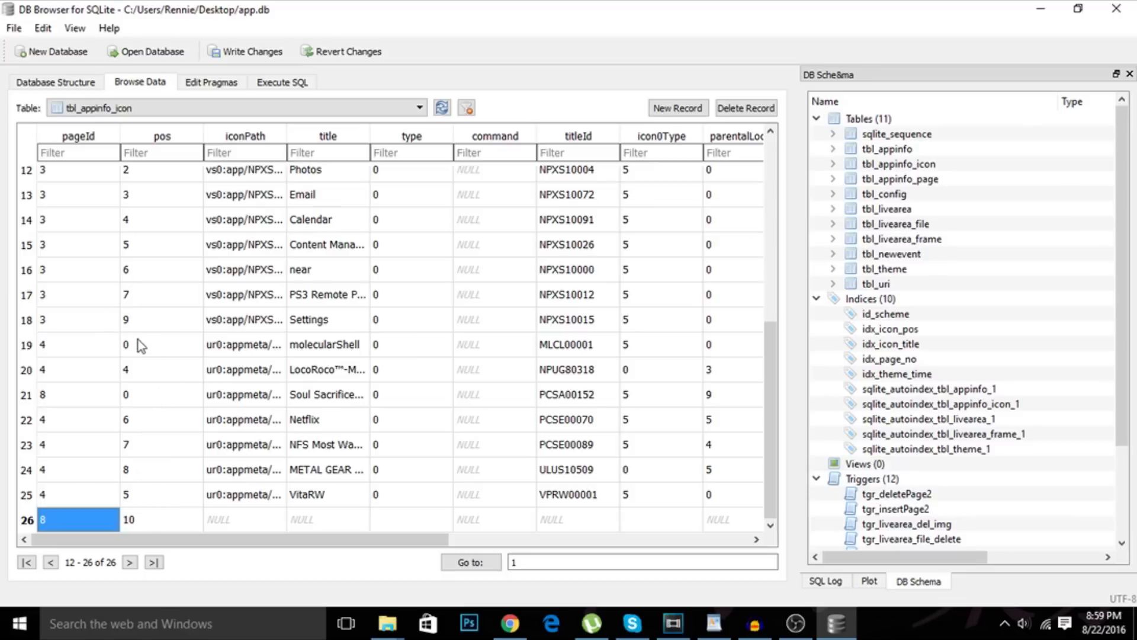
mouse_move(163, 444)
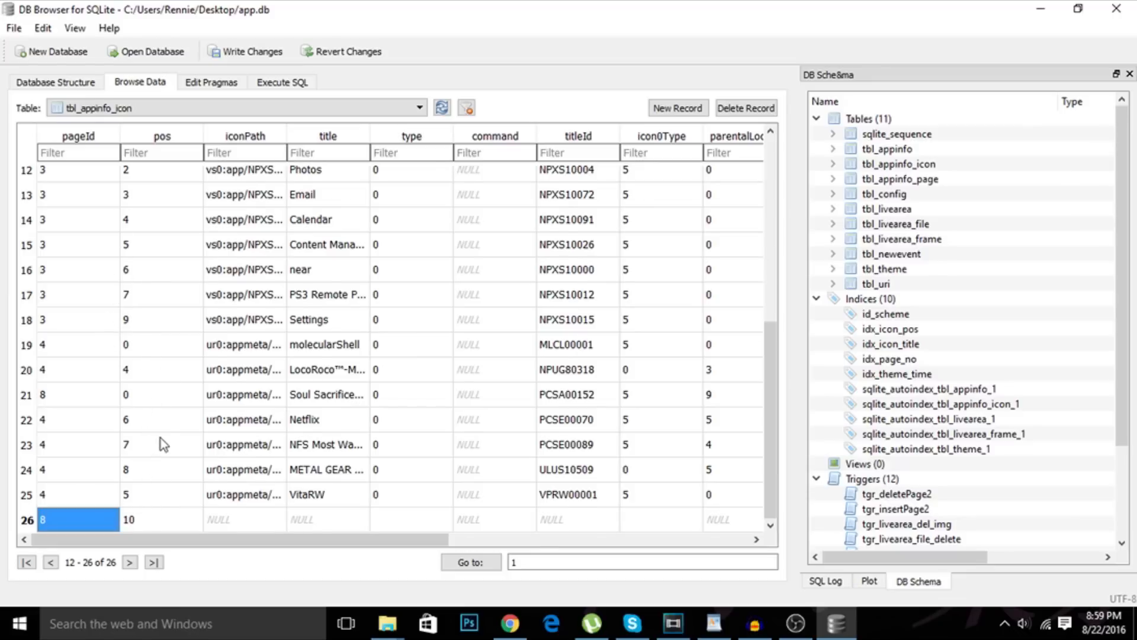
scroll("up", 3)
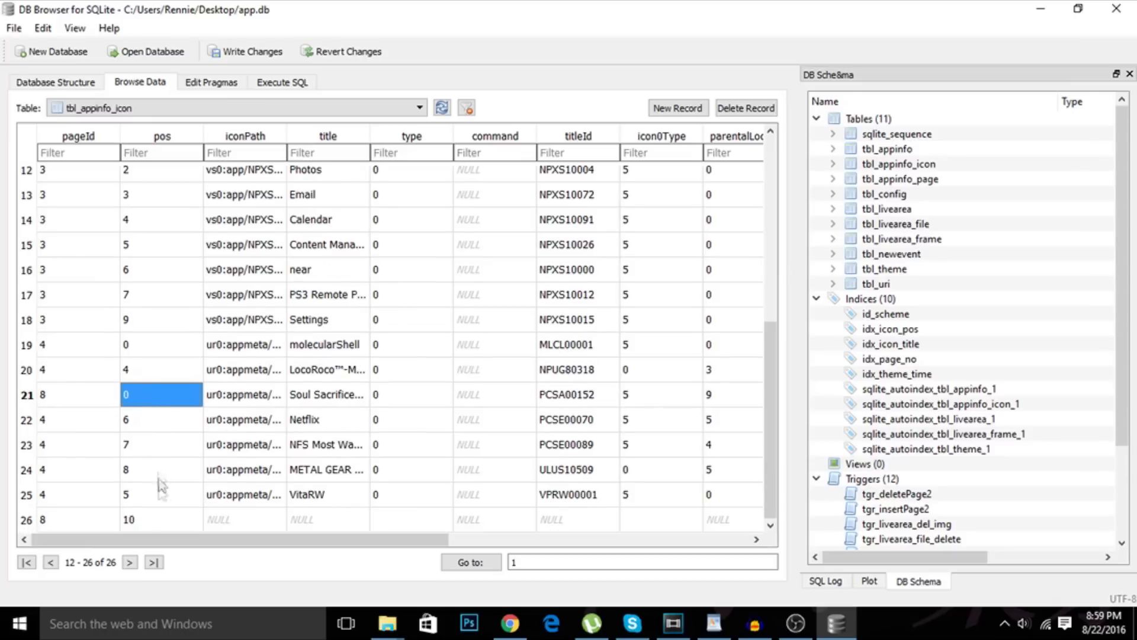
double_click(160, 393)
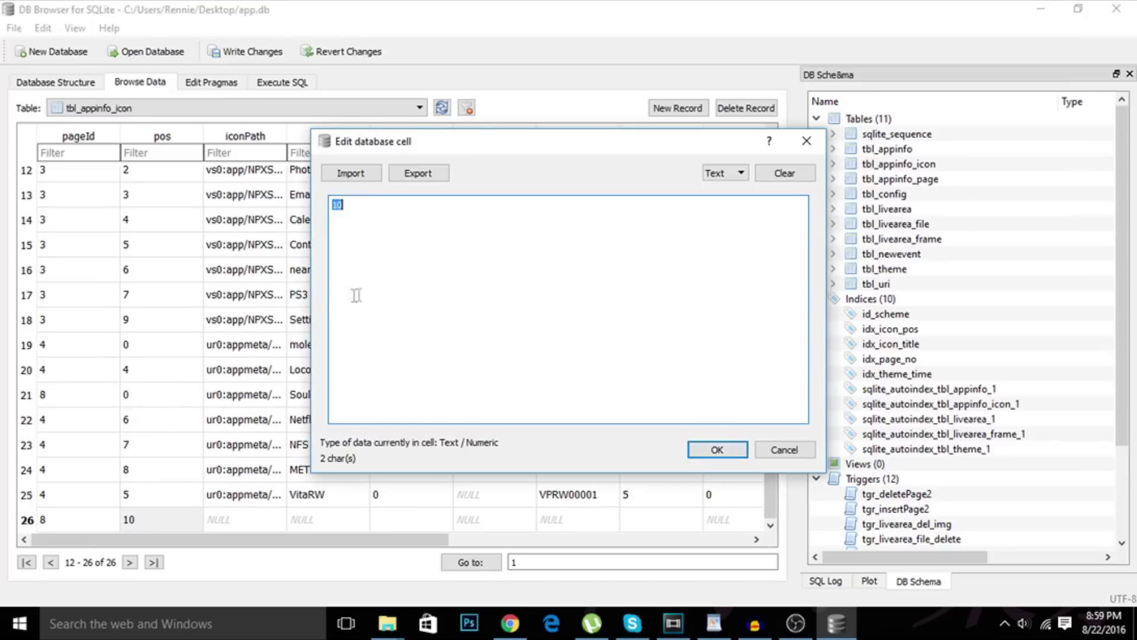
type("2")
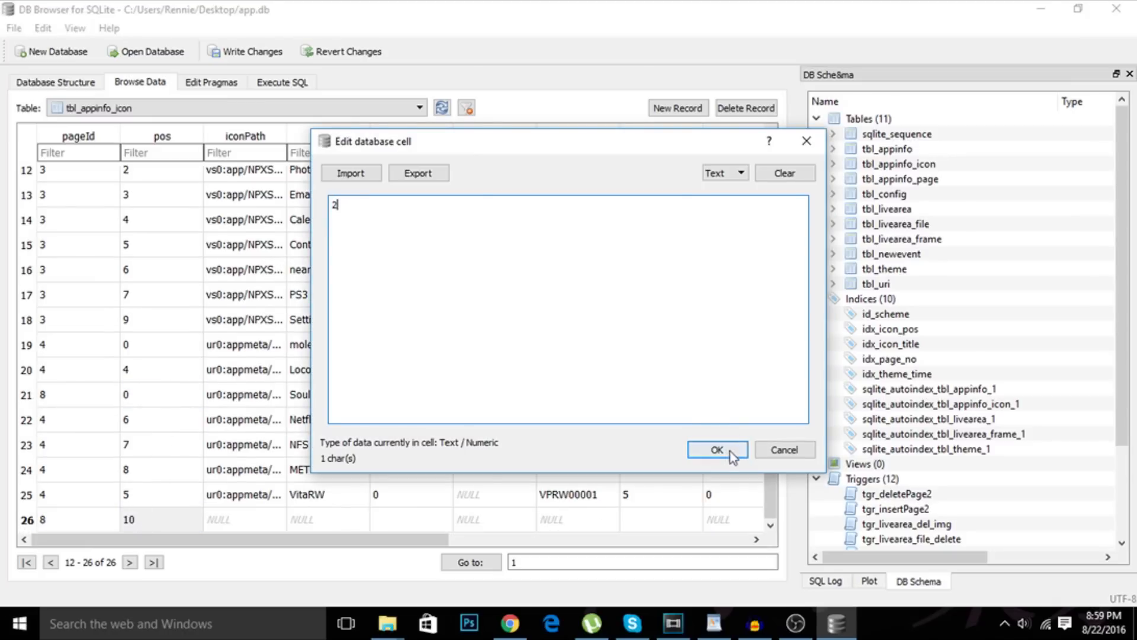
left_click(716, 450)
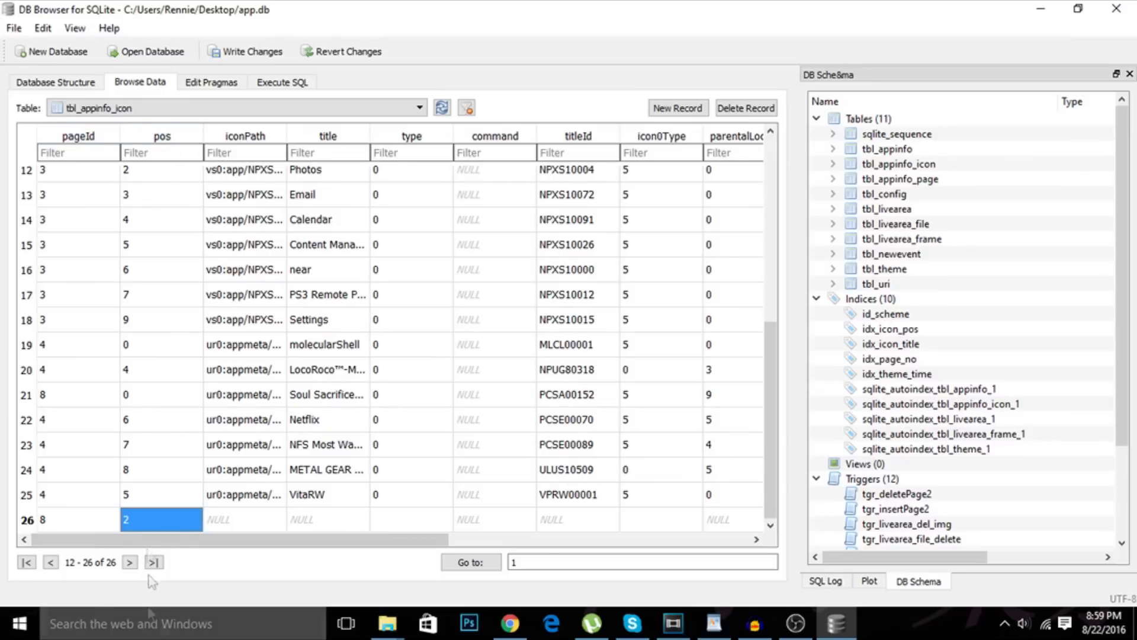
left_click(244, 519)
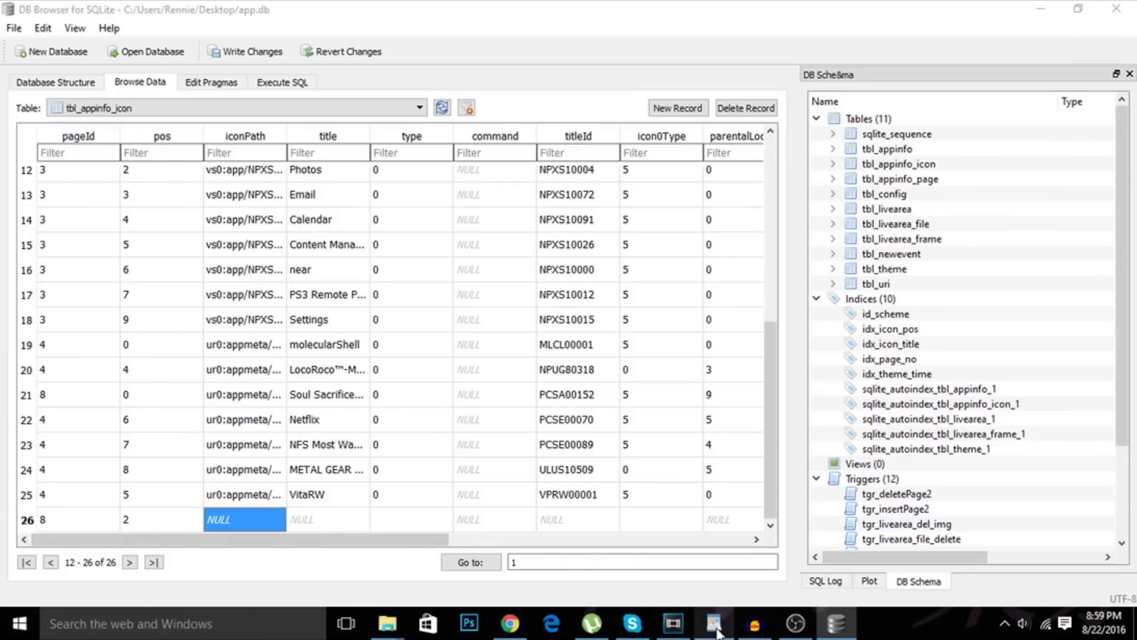
- Paste the Package Installer iconPath and ★Package Installer title into row 26 from the notes
left_click(711, 623)
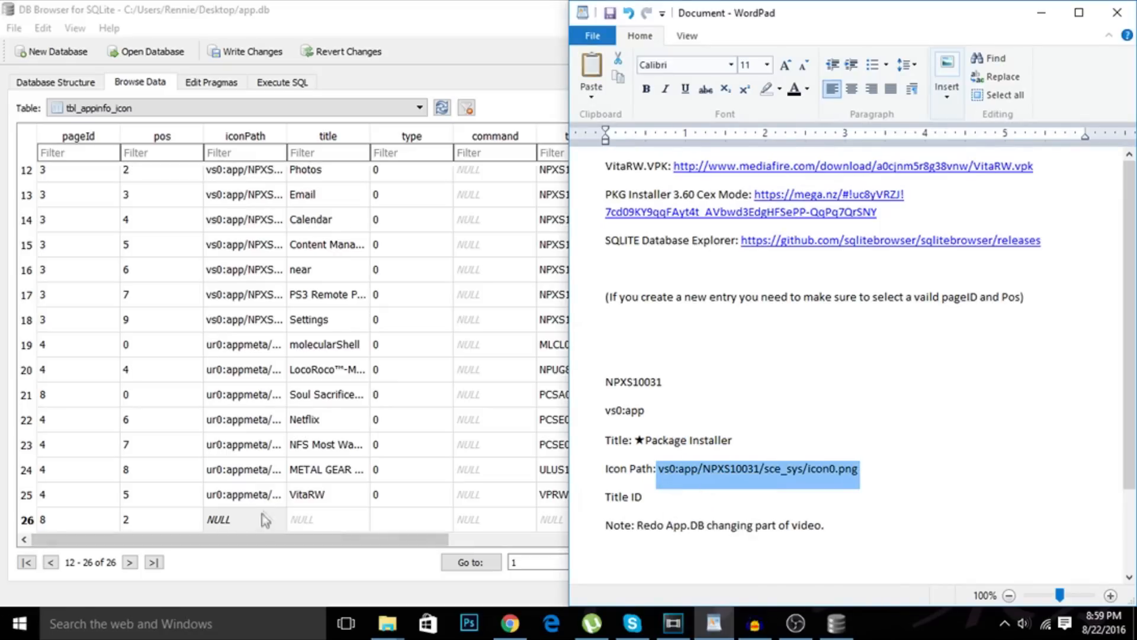
double_click(217, 519)
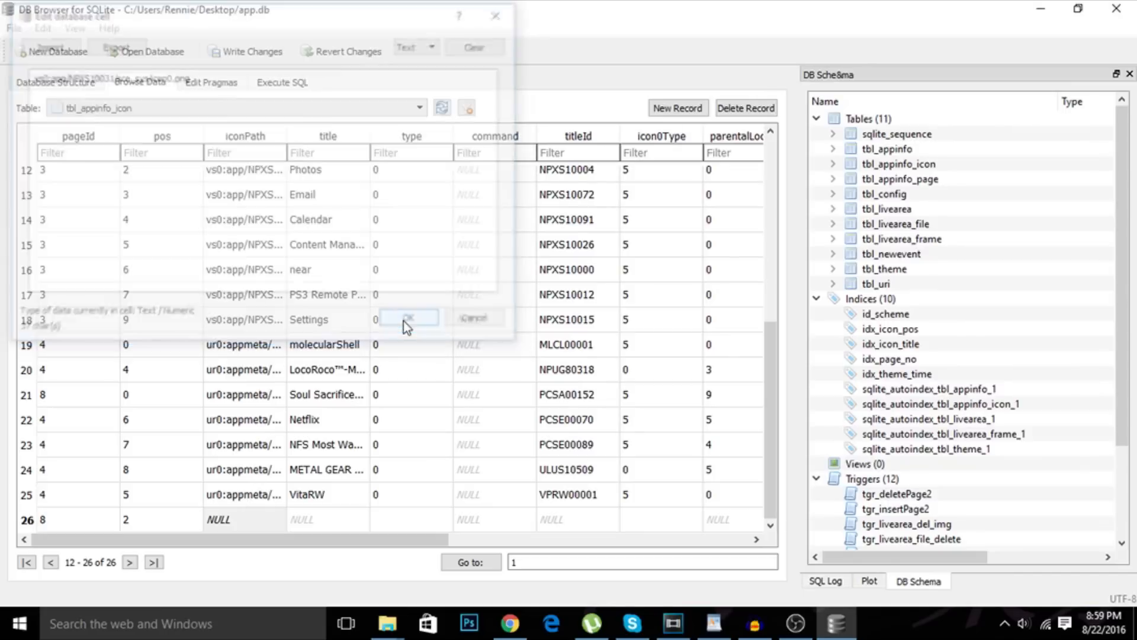
left_click(407, 317)
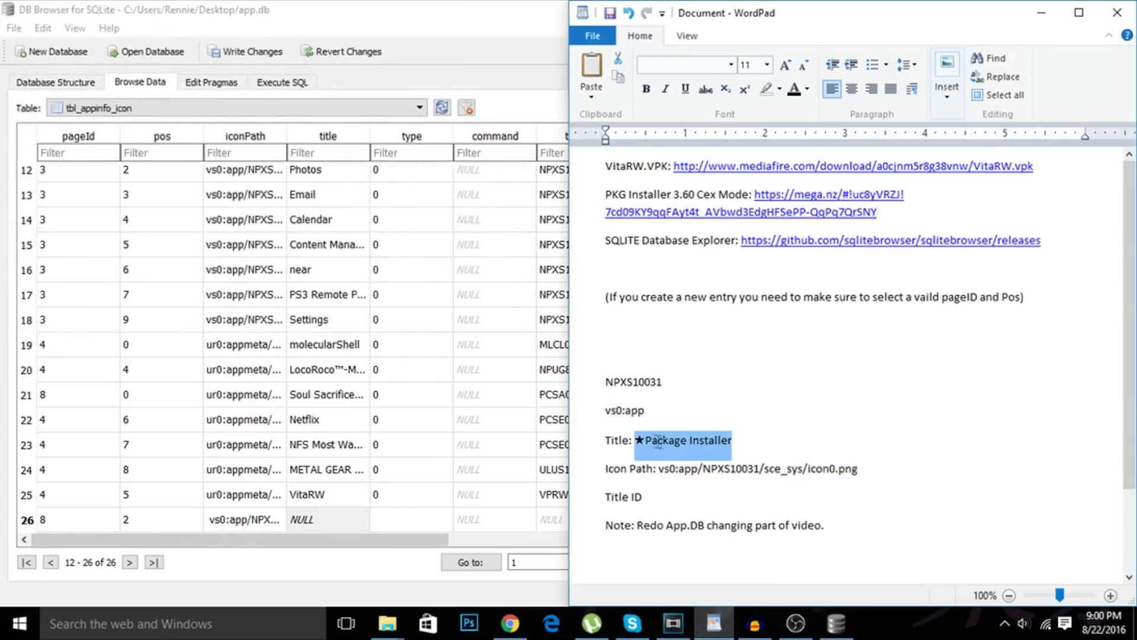
mouse_move(679, 469)
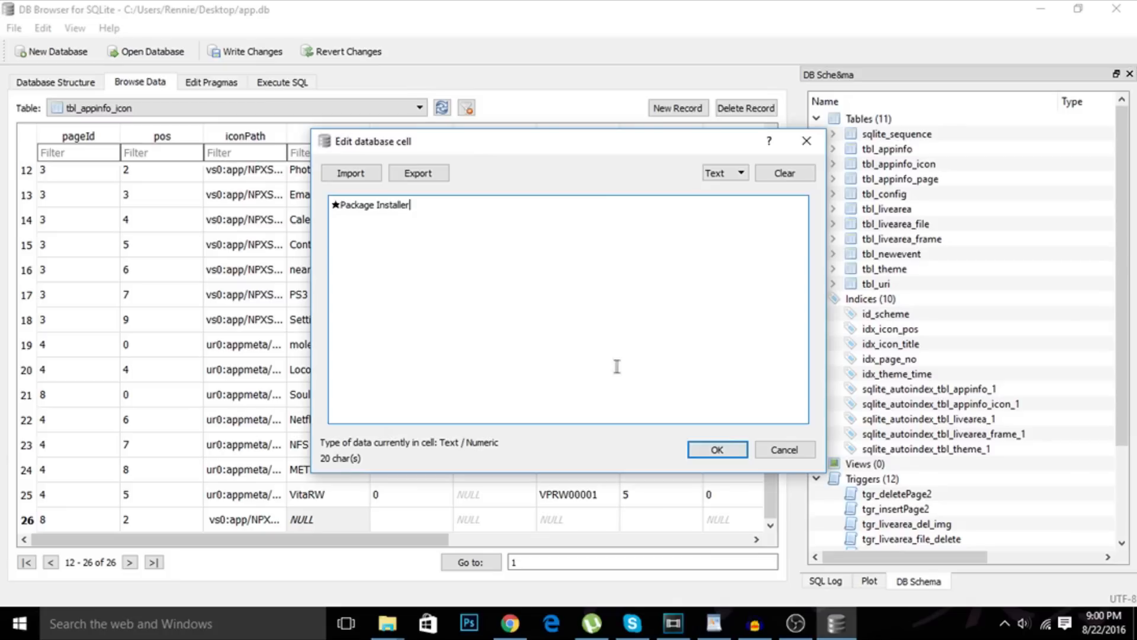
left_click(716, 450)
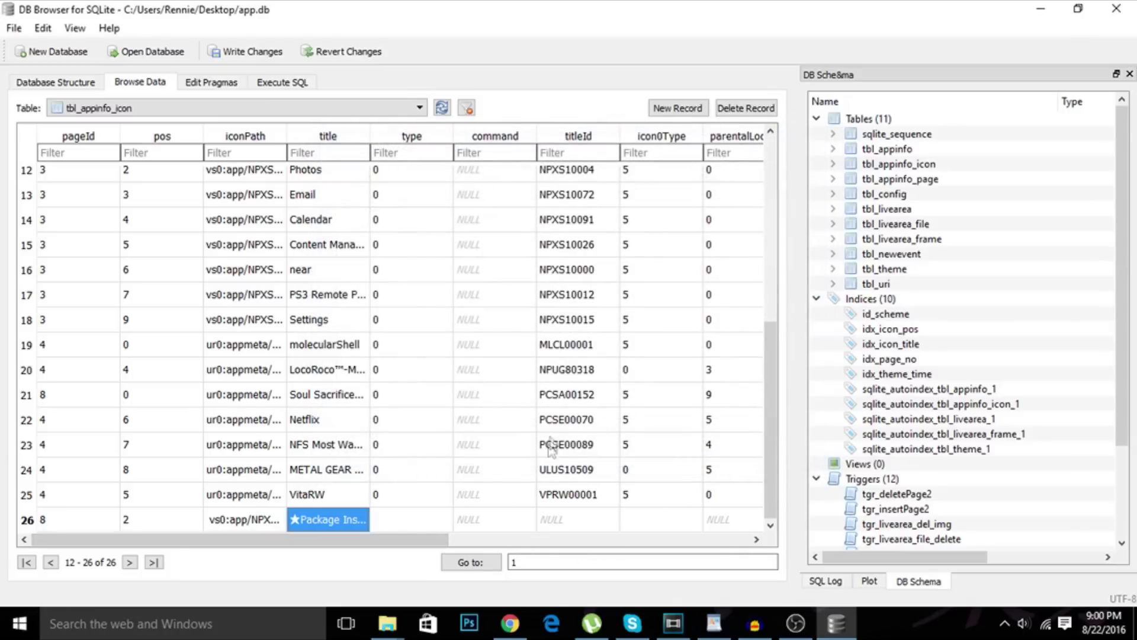
mouse_move(709, 625)
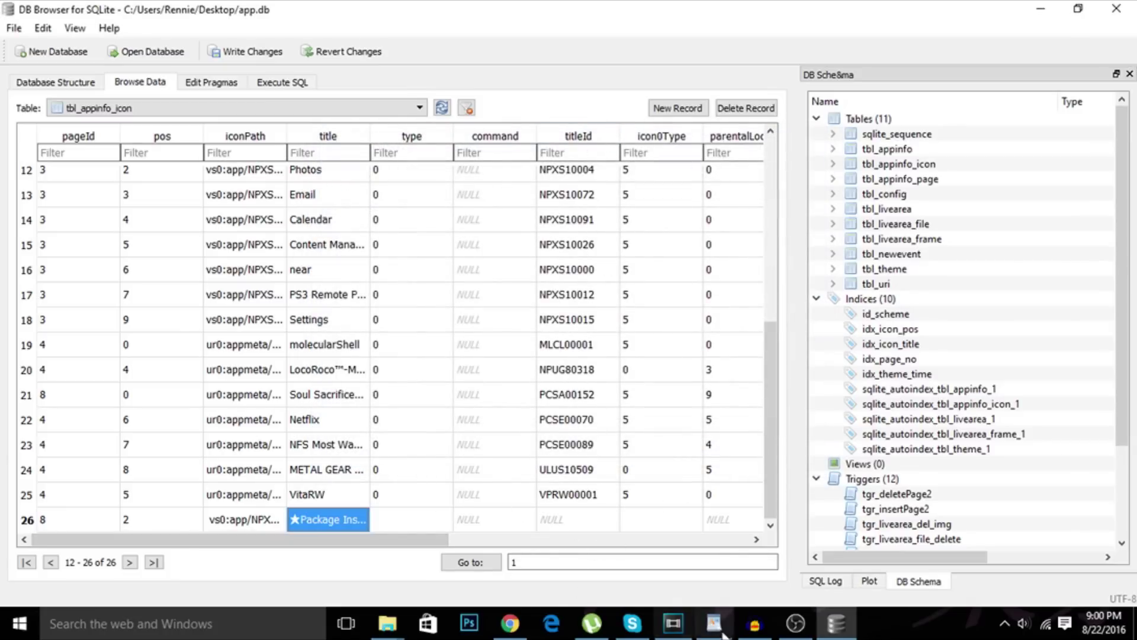
- Set row 26's titleId to NPXS10031 and write the changes to app.db
left_click(713, 623)
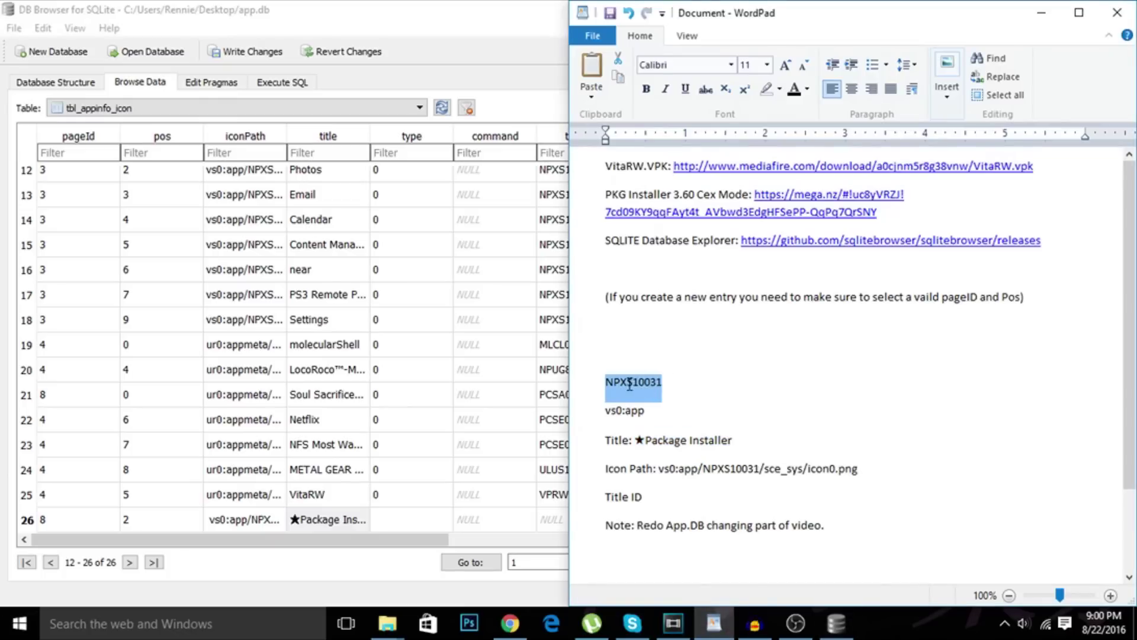
mouse_move(543, 119)
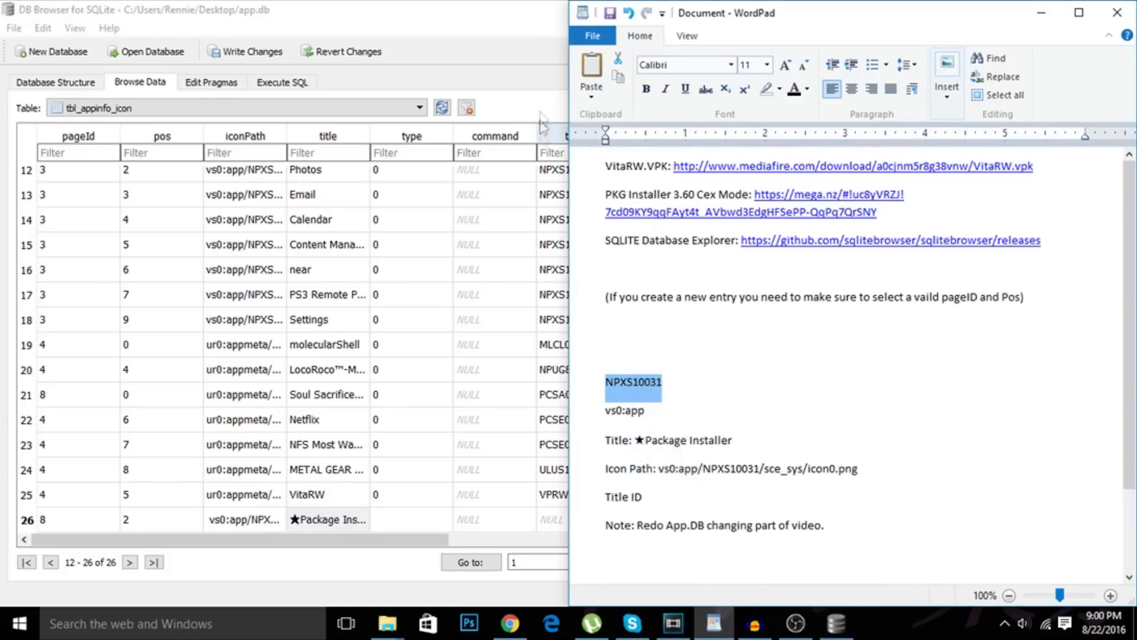
double_click(550, 519)
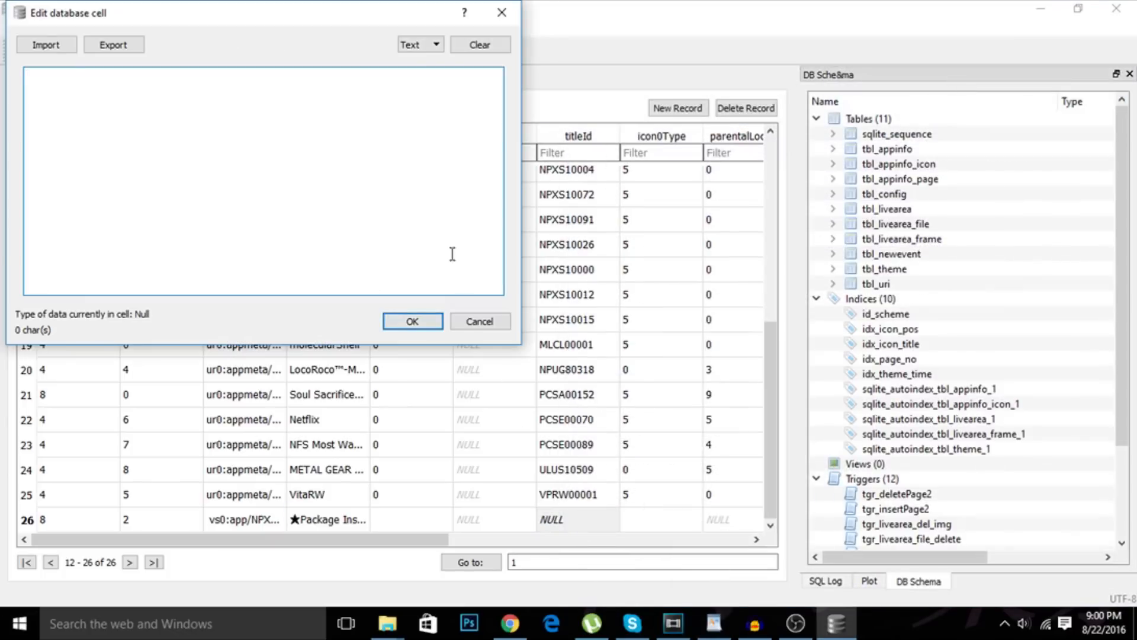
left_click(413, 321)
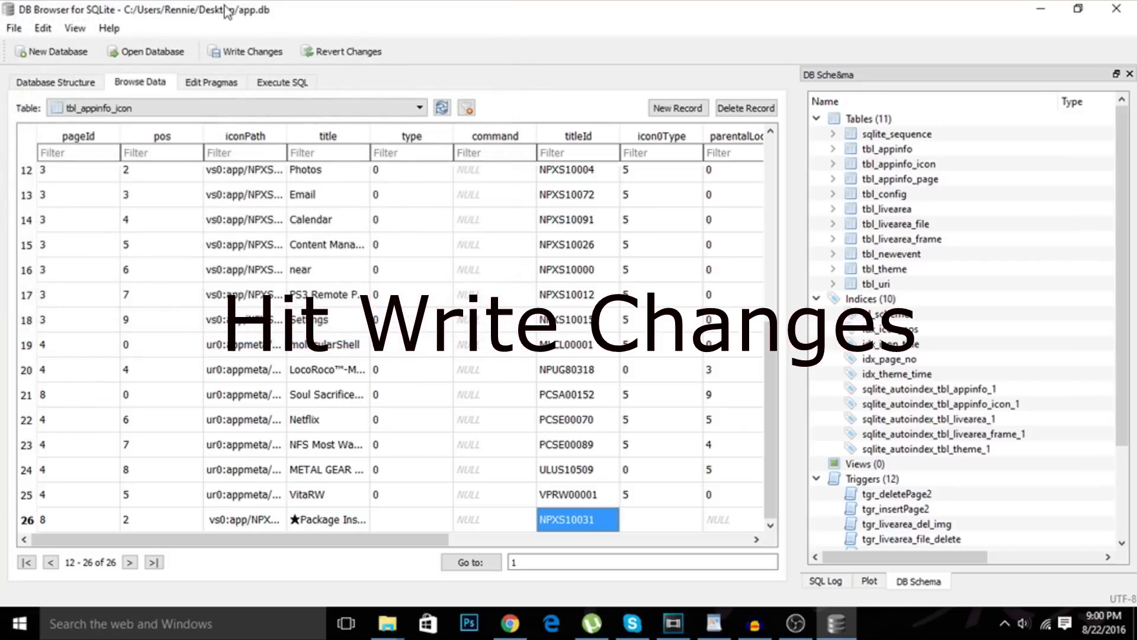
left_click(250, 51)
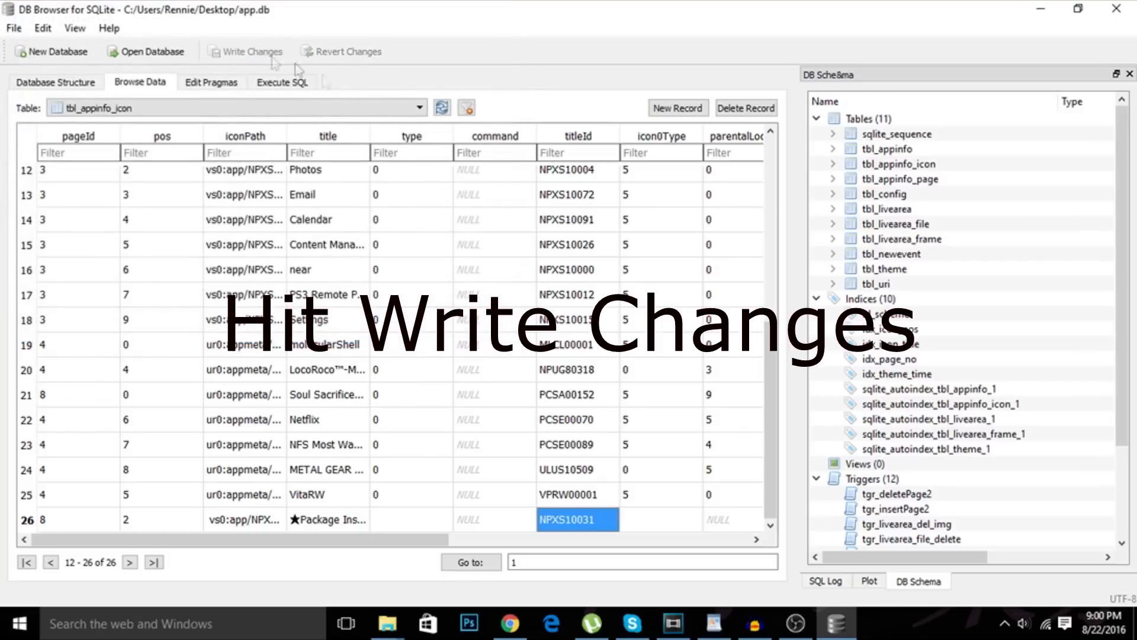
left_click(250, 51)
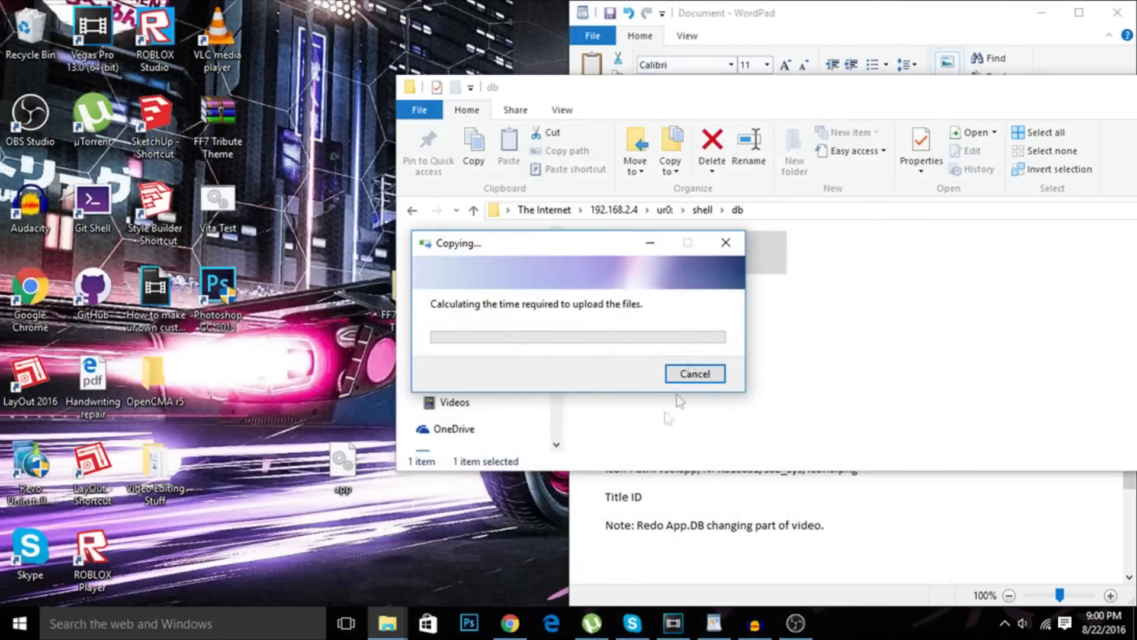
mouse_move(468, 317)
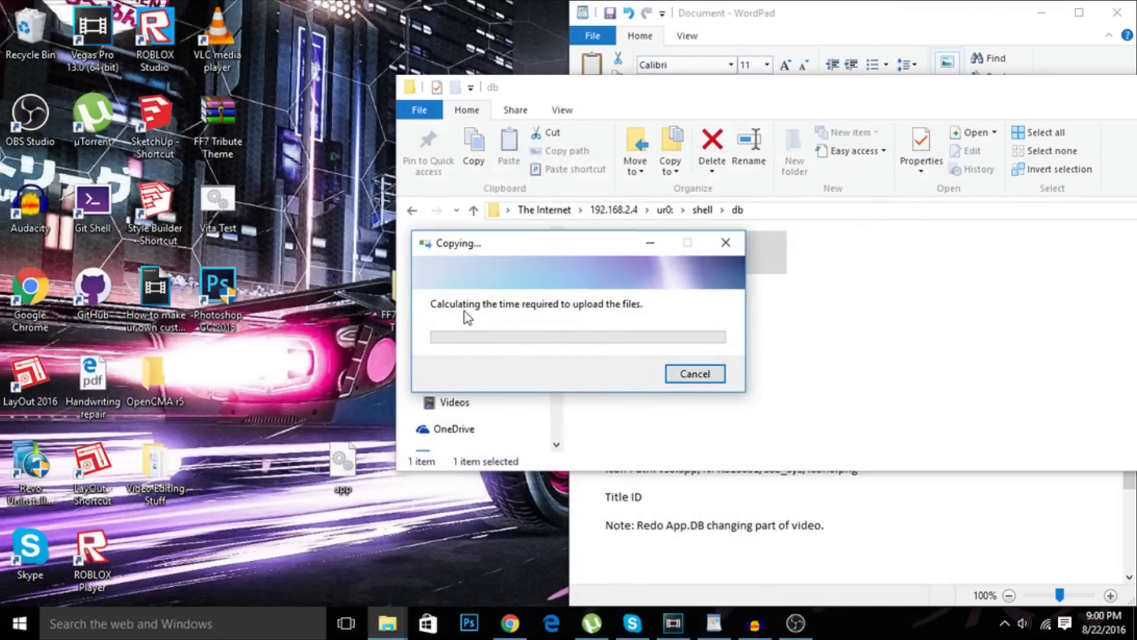